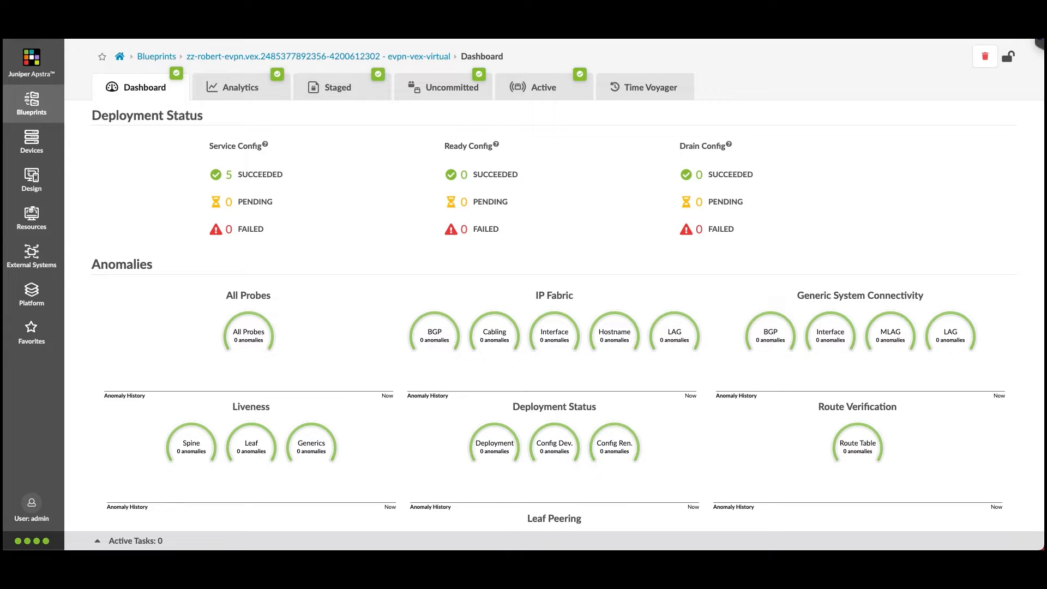
mouse_move(341, 87)
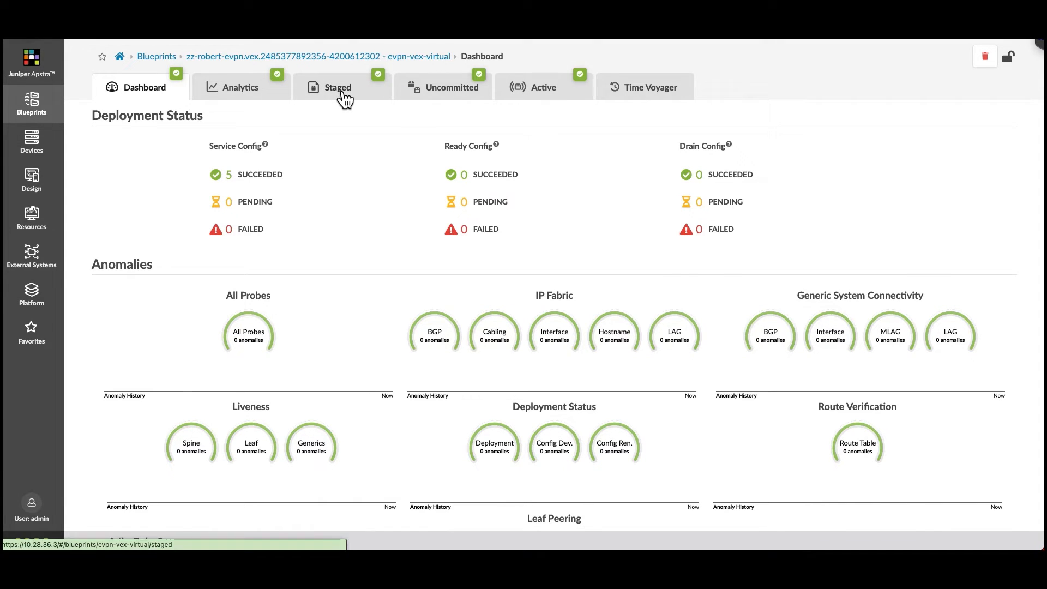
- Switch to the Staged blueprint and select leaf1 in the physical topology
click(337, 87)
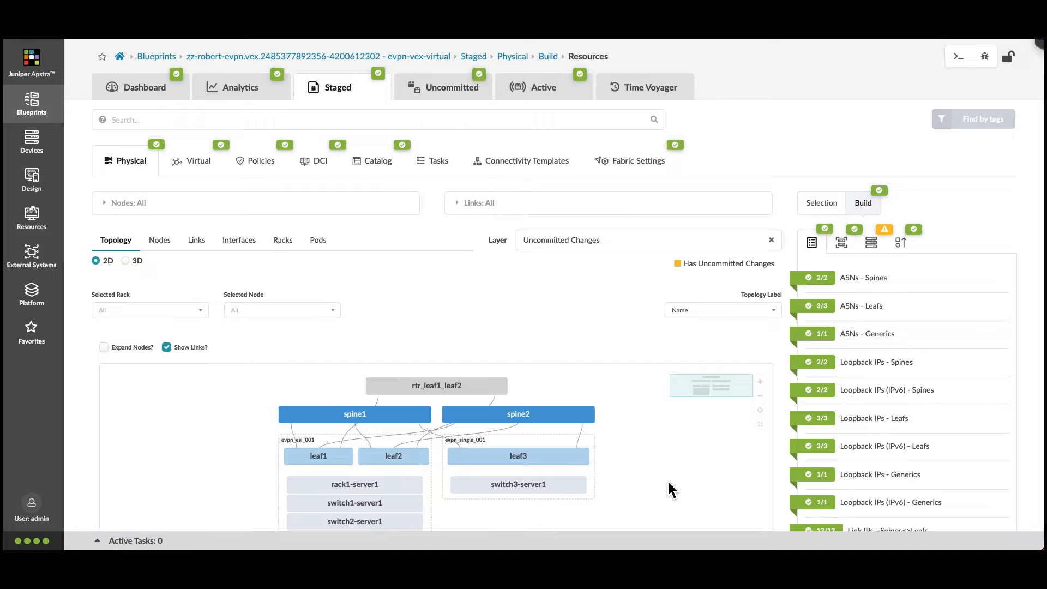
mouse_move(318, 456)
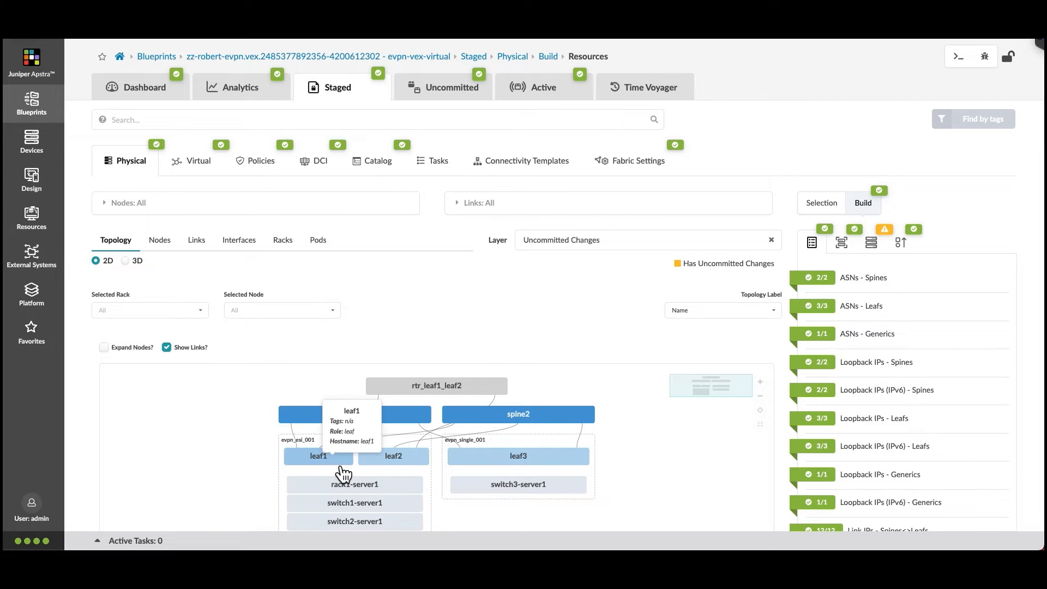
click(317, 456)
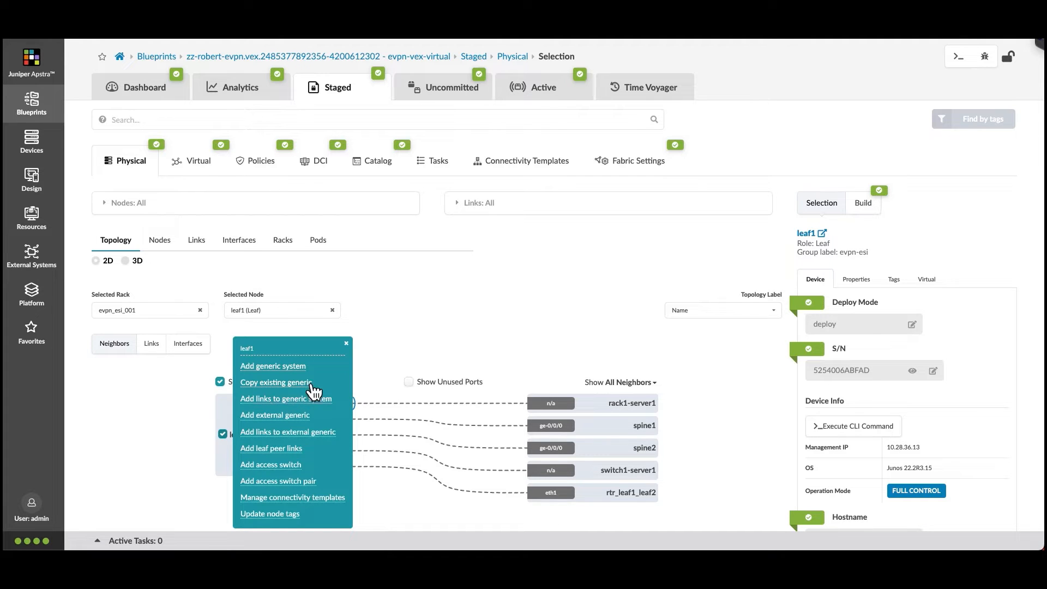
- Start a new generic system on leaf1 named rack1-server2 with hostname sys002
click(272, 365)
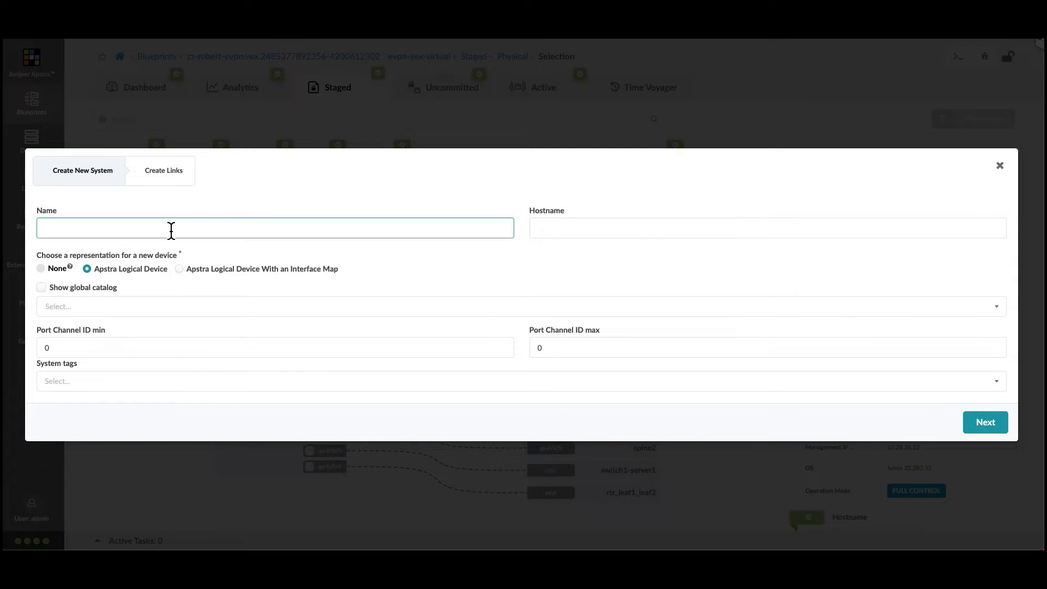
text(rack)
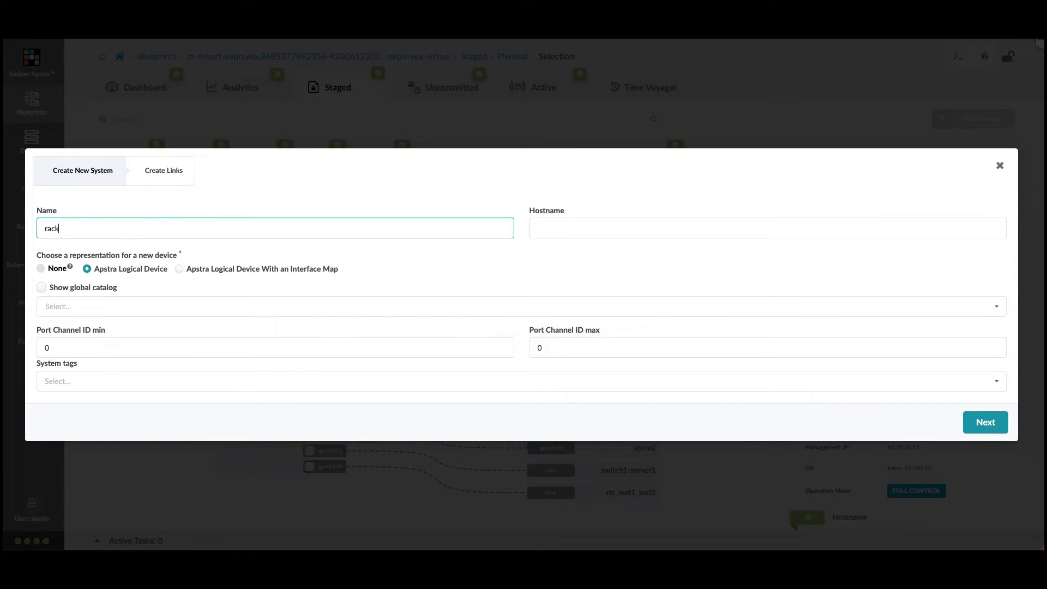
text(1-server2)
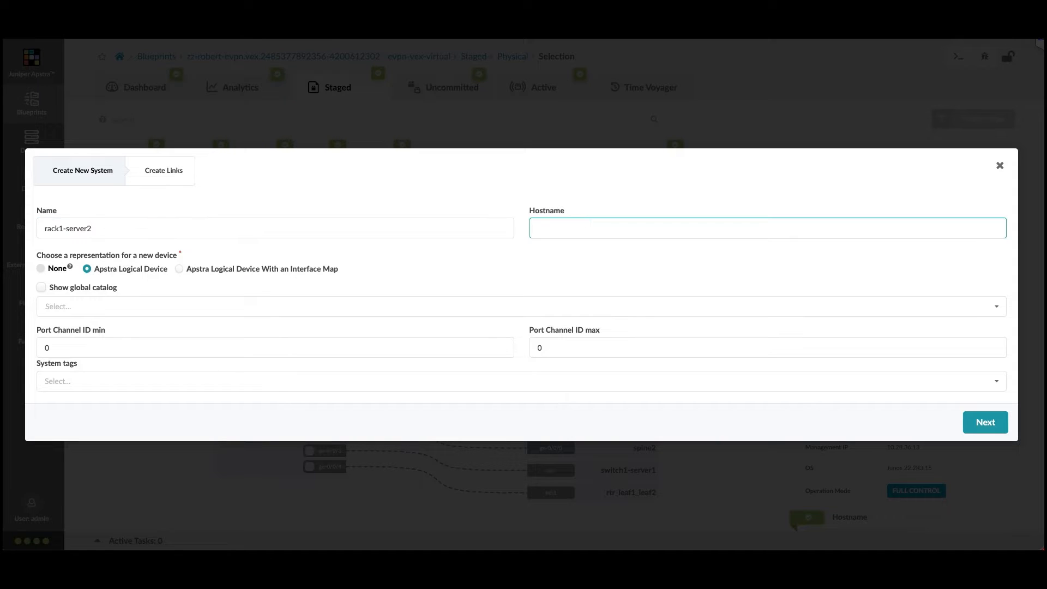
text(sys002)
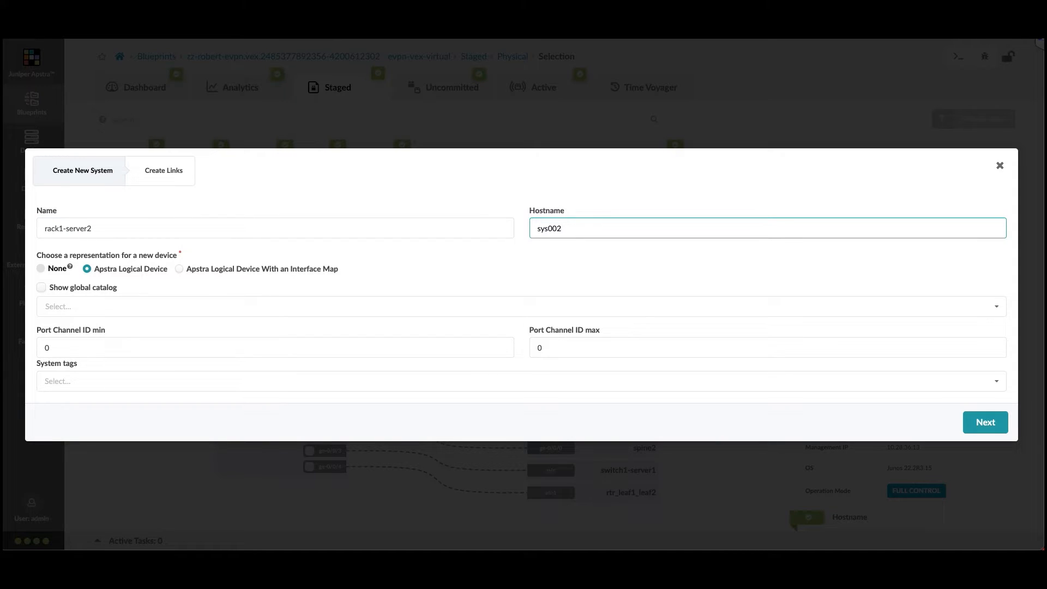
mouse_move(100, 288)
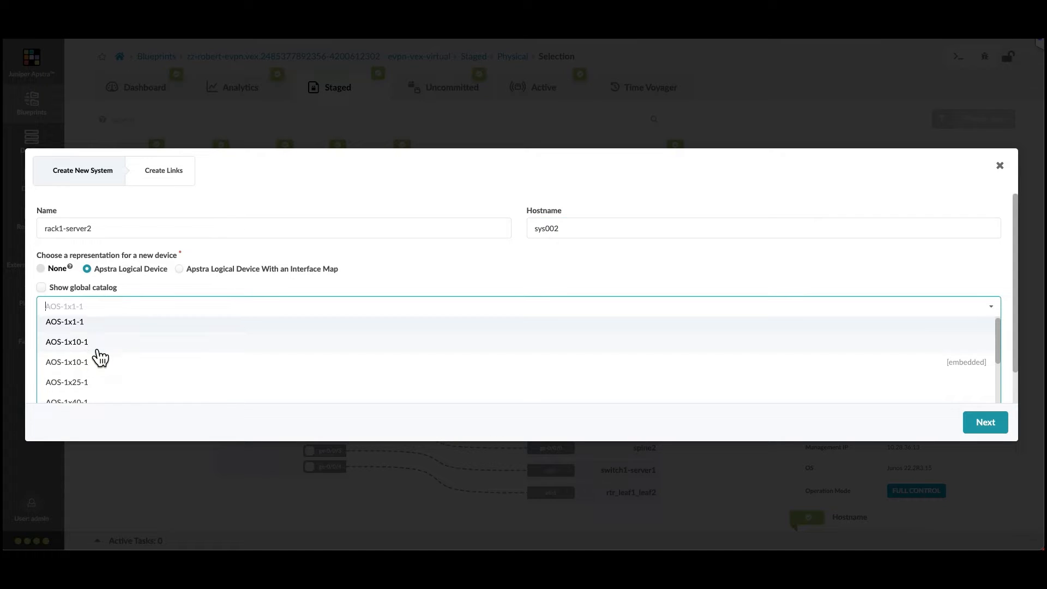
- Choose logical device AOS-2x10-1, add system tag rack1-server and continue to links
scroll(down, 3)
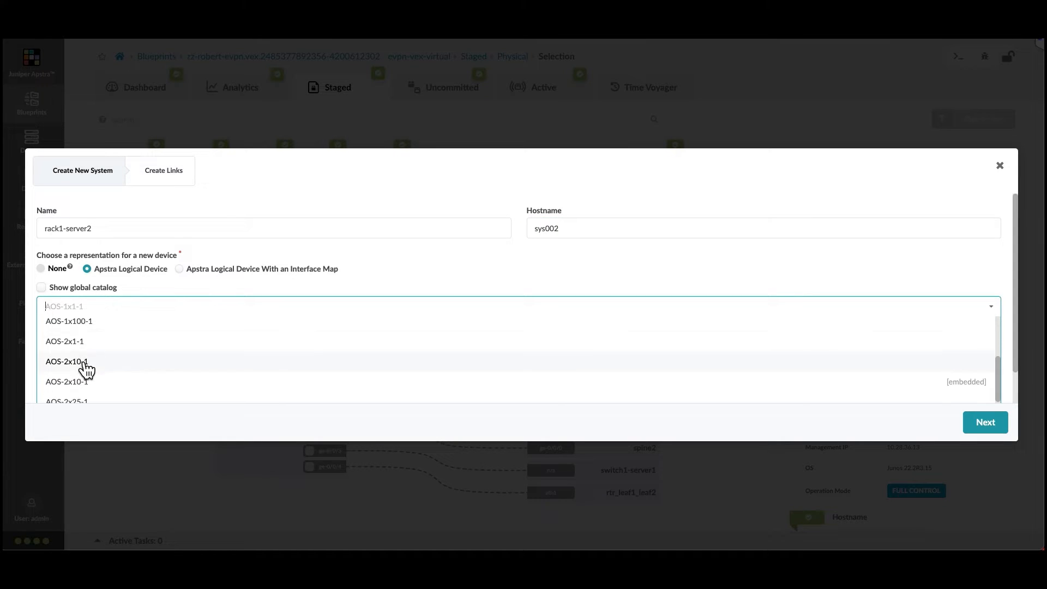
click(66, 361)
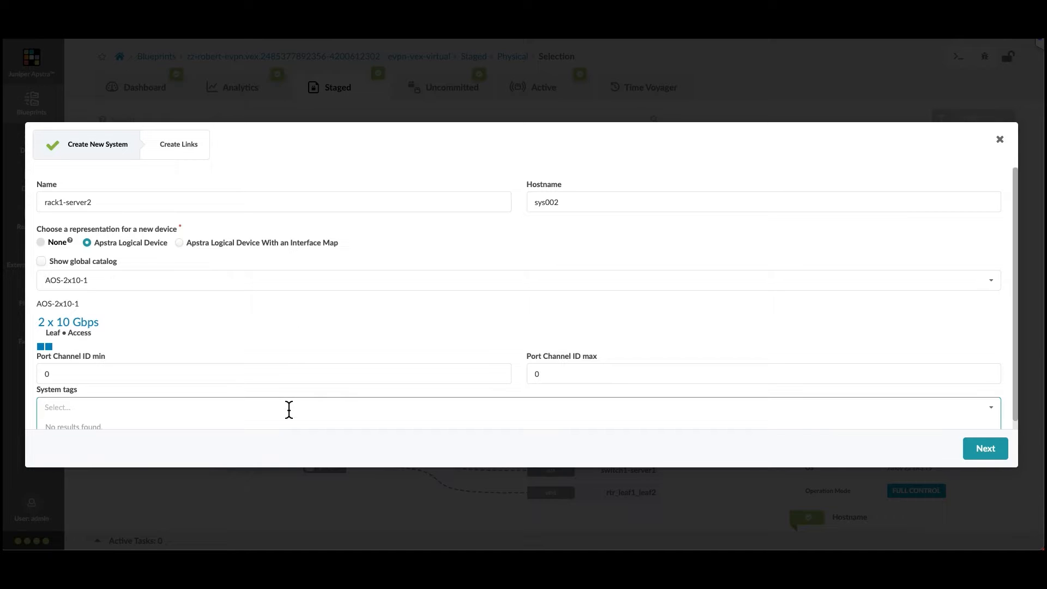
text(rack1)
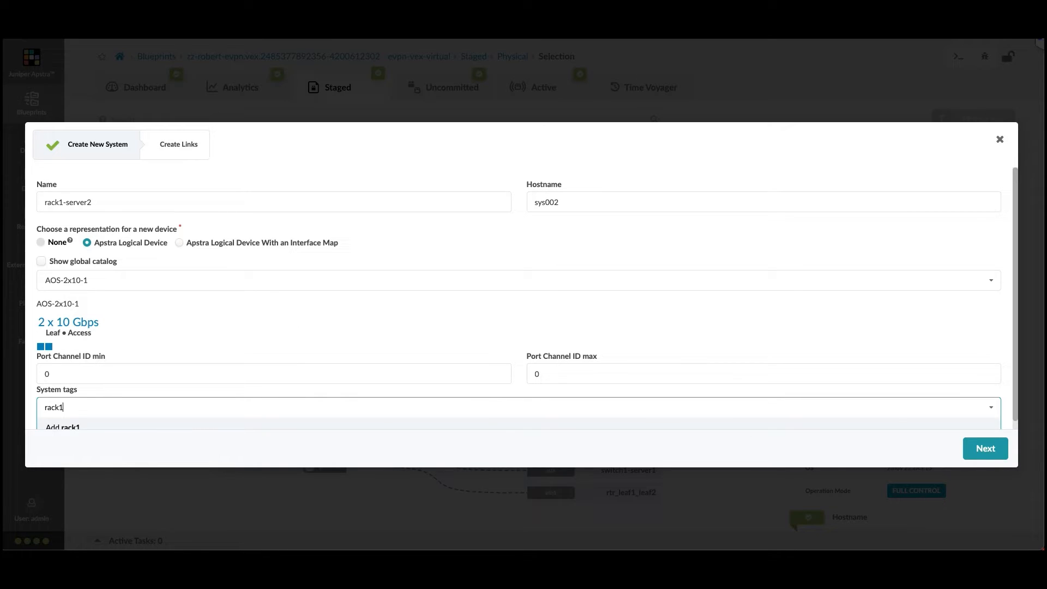
text(-server)
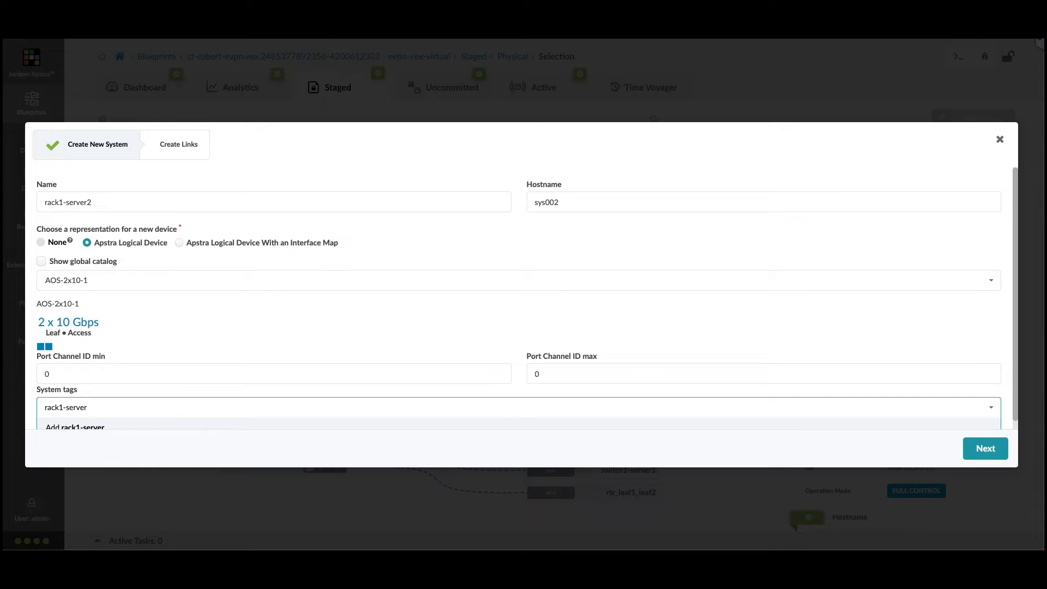
click(76, 427)
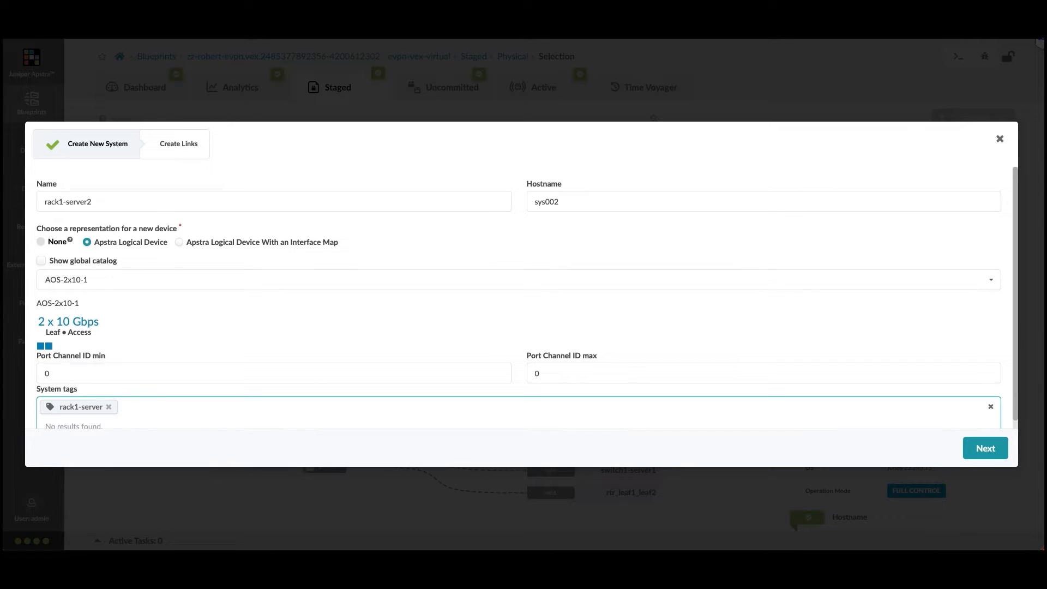
click(984, 448)
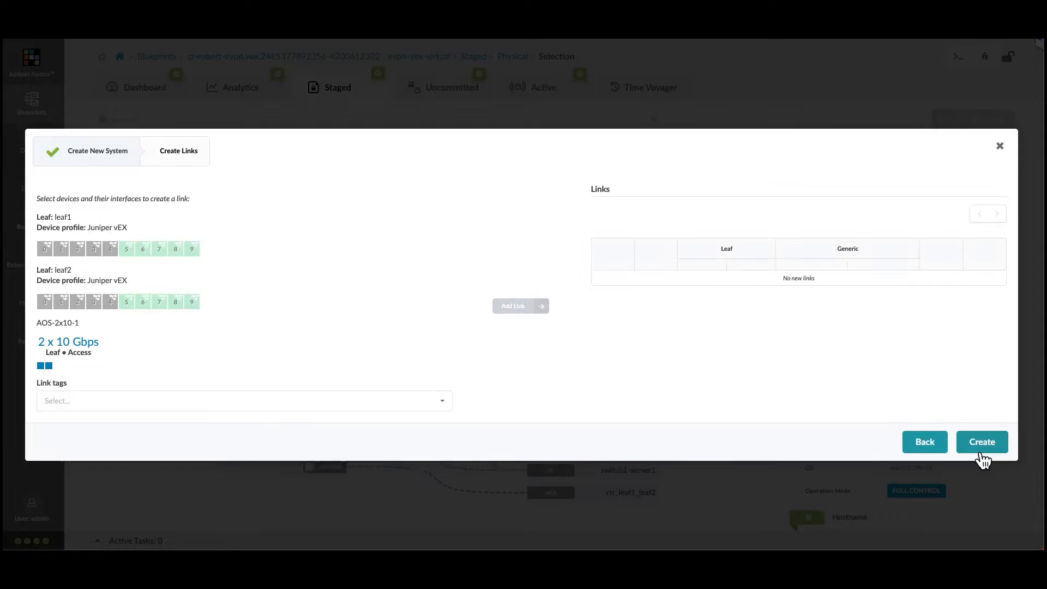
- Add a 10G link from leaf1 port 5 ge-0/0/5 to rack1-server2
click(520, 306)
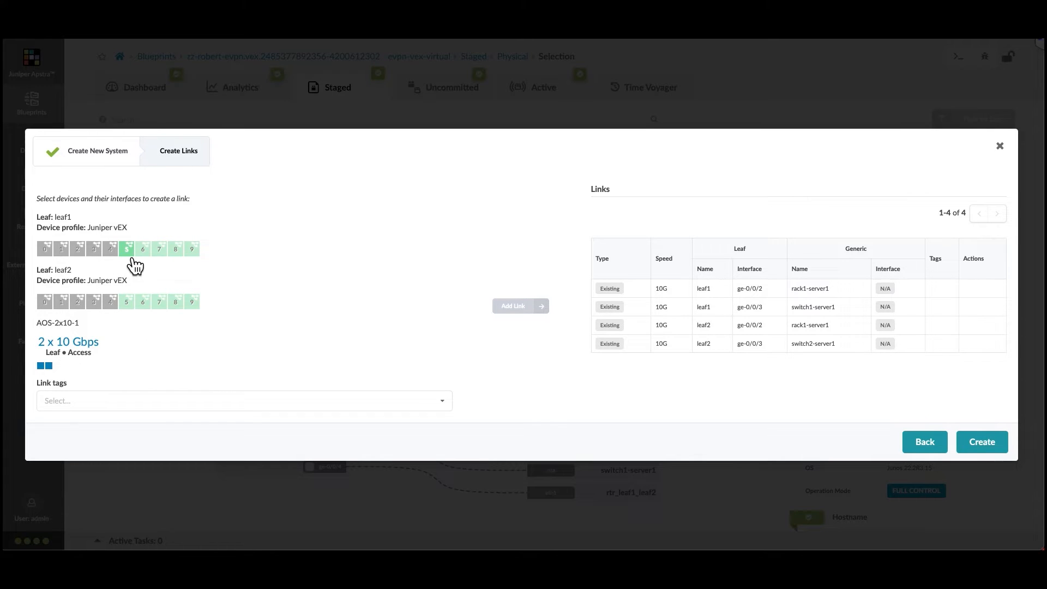
click(127, 249)
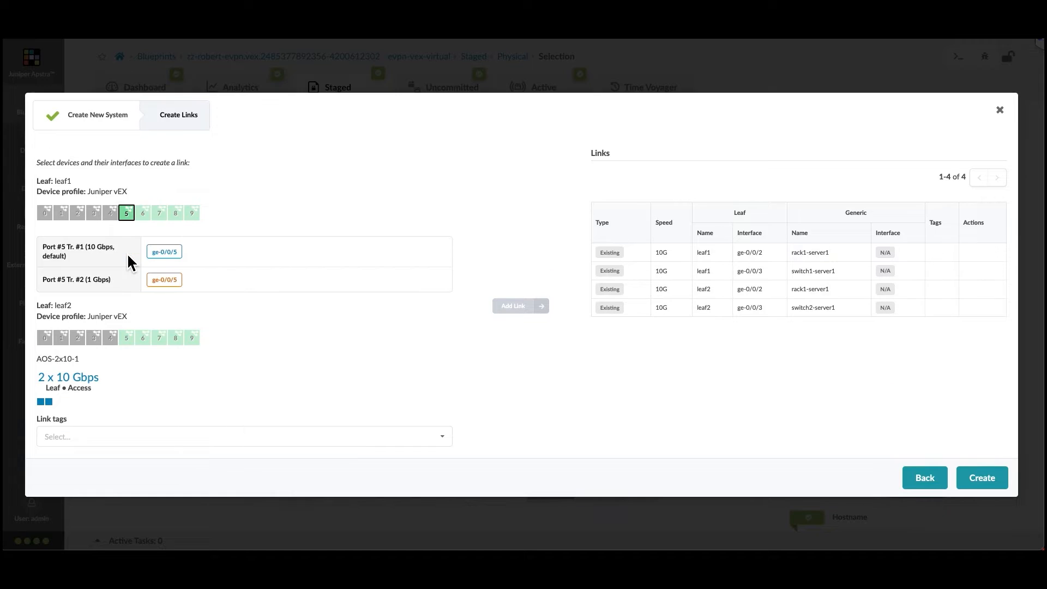
click(163, 252)
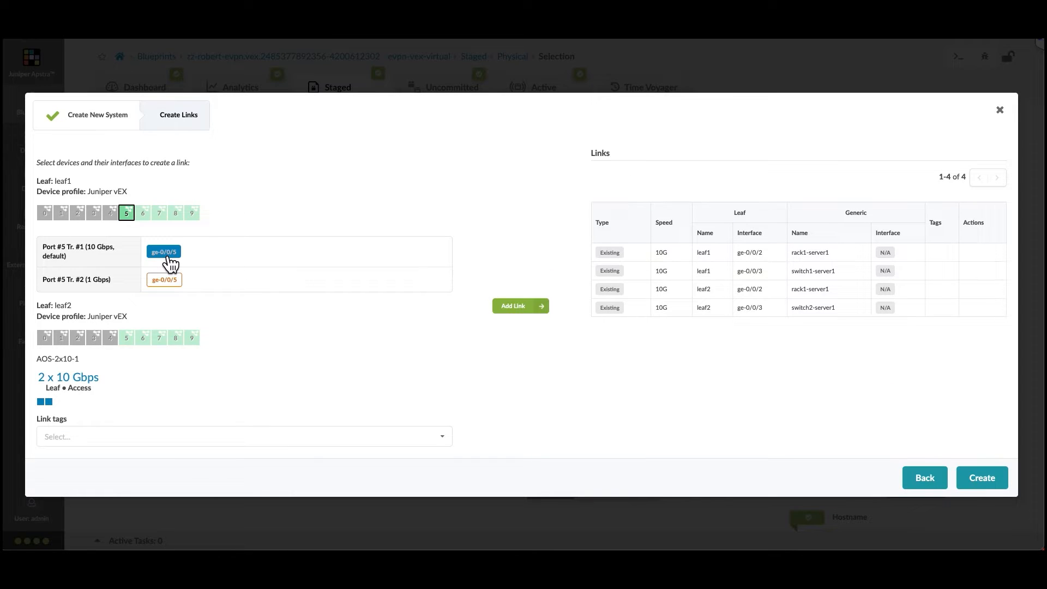
click(520, 305)
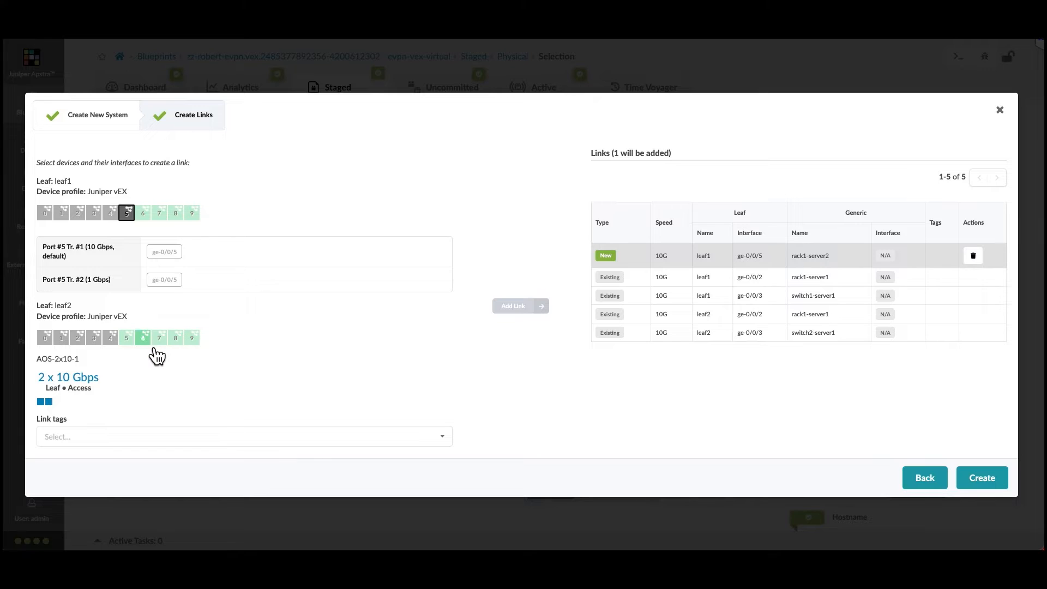
- Add a second 10G link from leaf2 port 5 ge-0/0/5 to rack1-server2
click(126, 338)
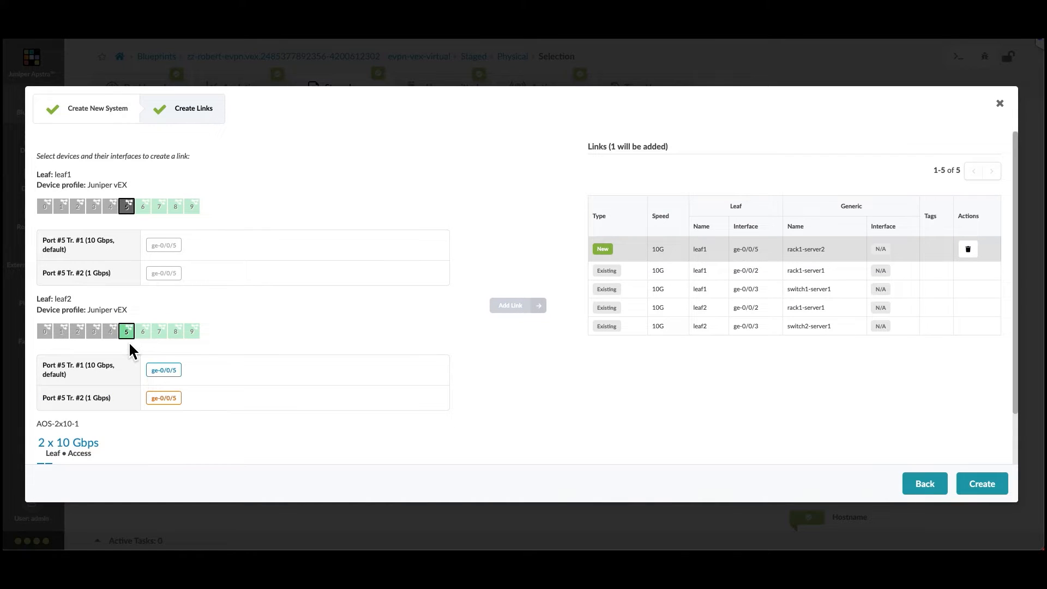
mouse_move(163, 370)
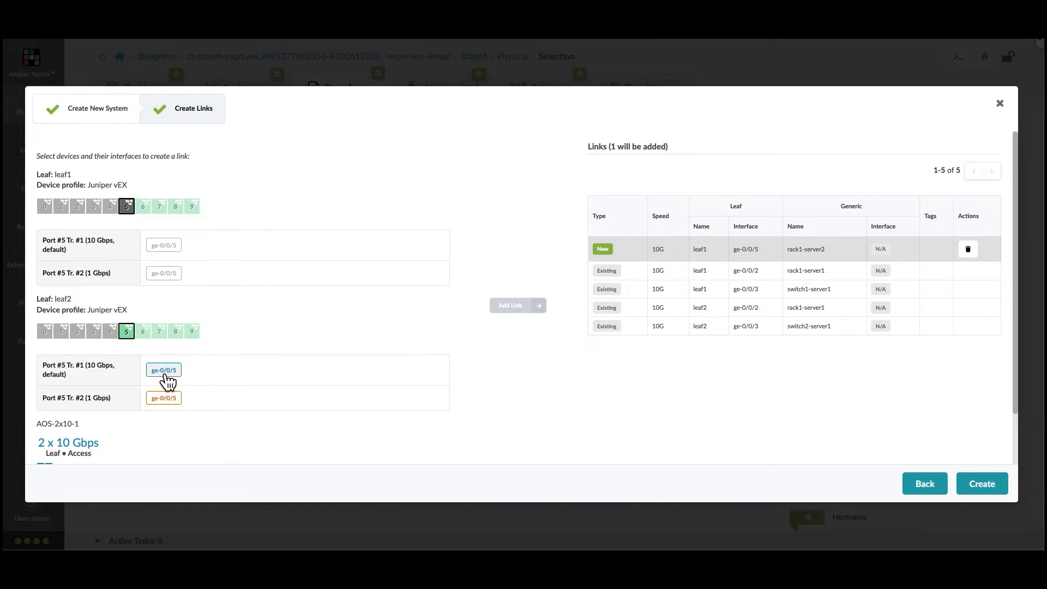
mouse_move(509, 306)
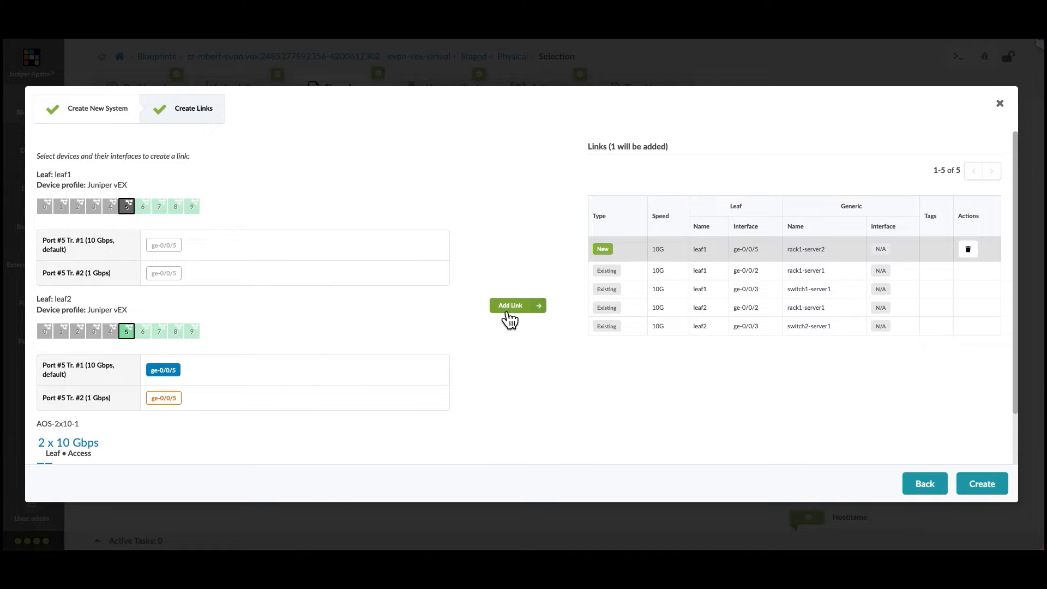
click(517, 306)
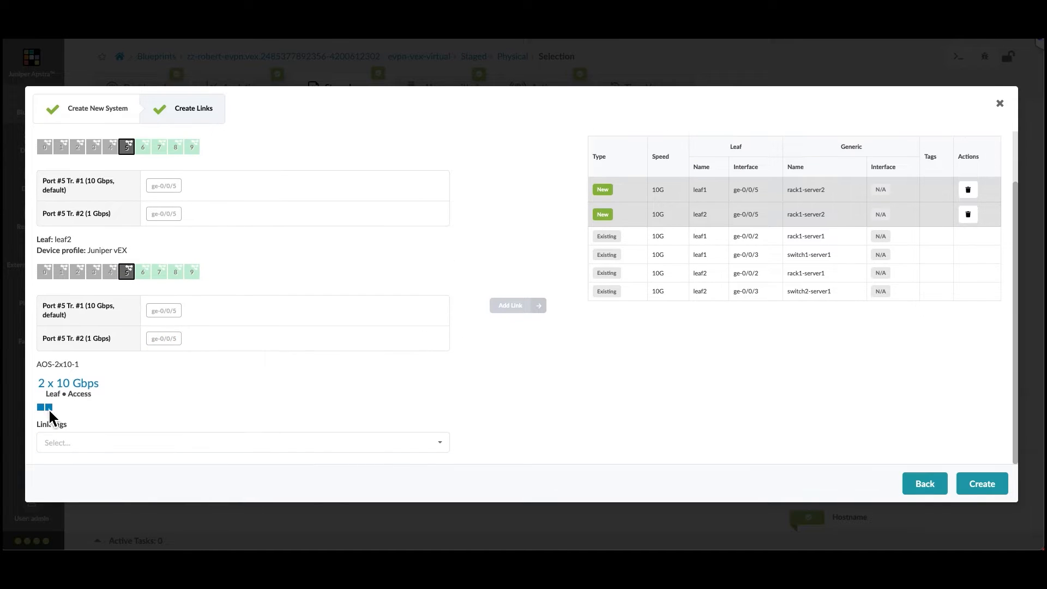
click(240, 442)
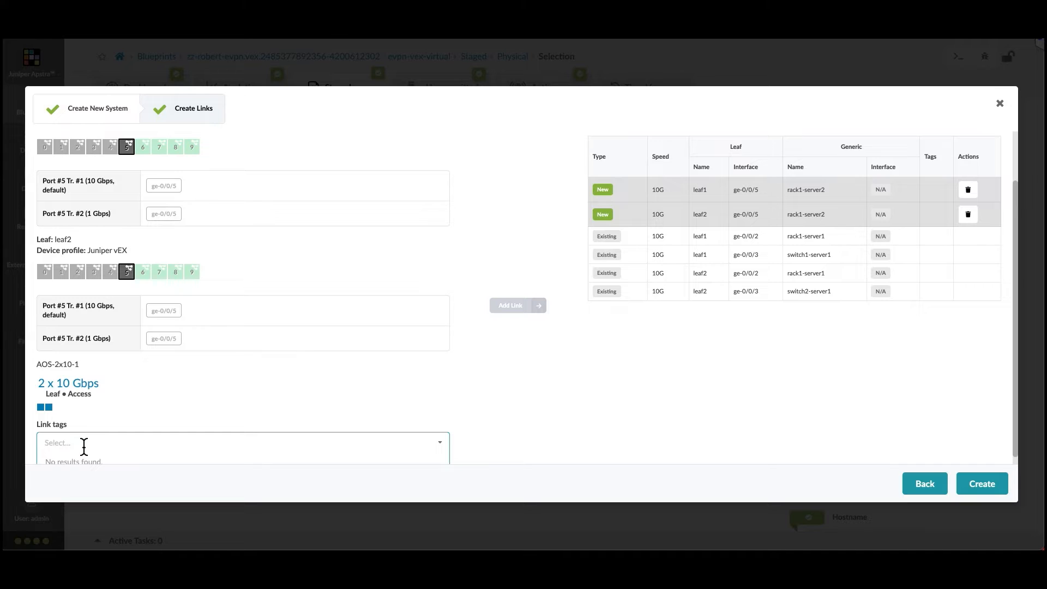
- Tag both new links rack1-server-link and create the system with its links
text(r)
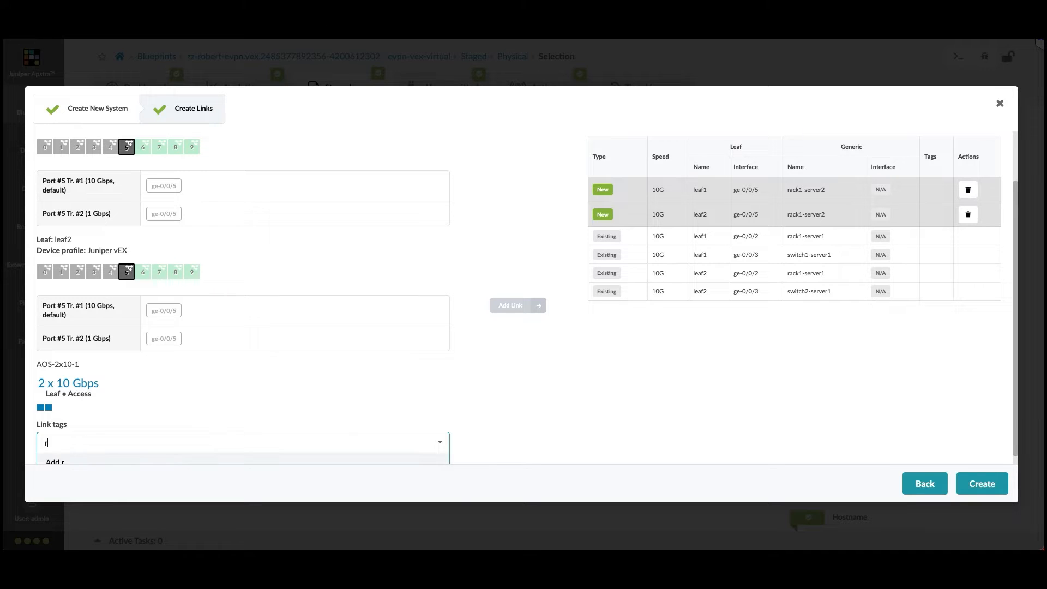
text(ack1-server-)
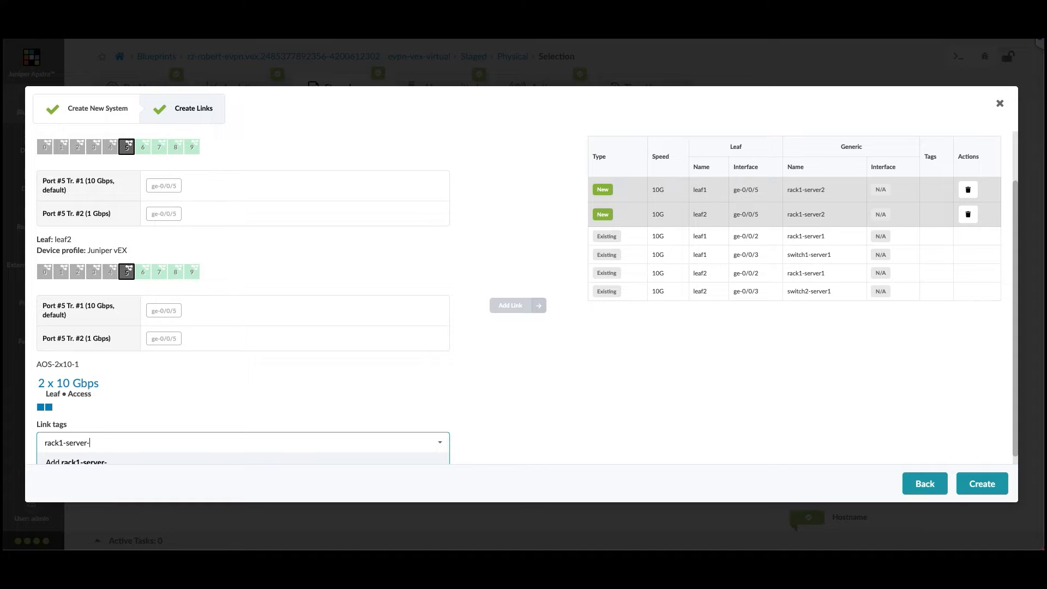
click(76, 463)
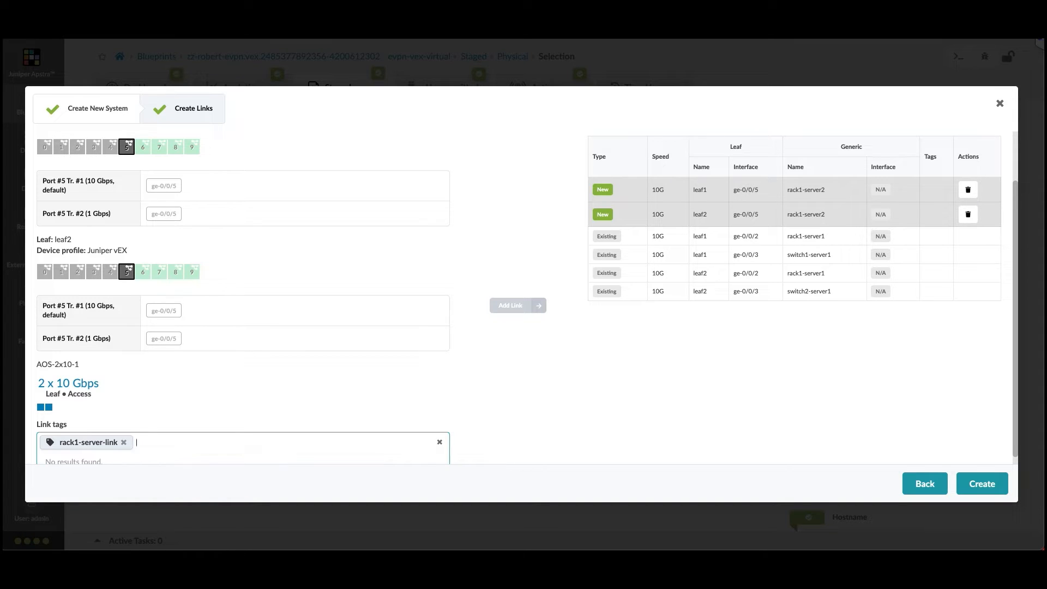
mouse_move(272, 482)
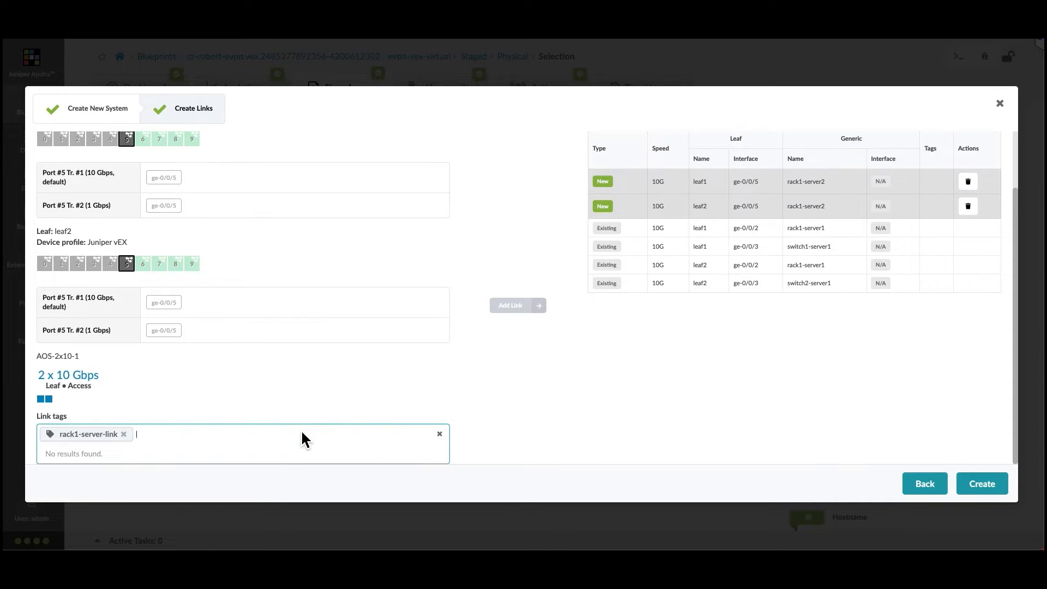
mouse_move(981, 484)
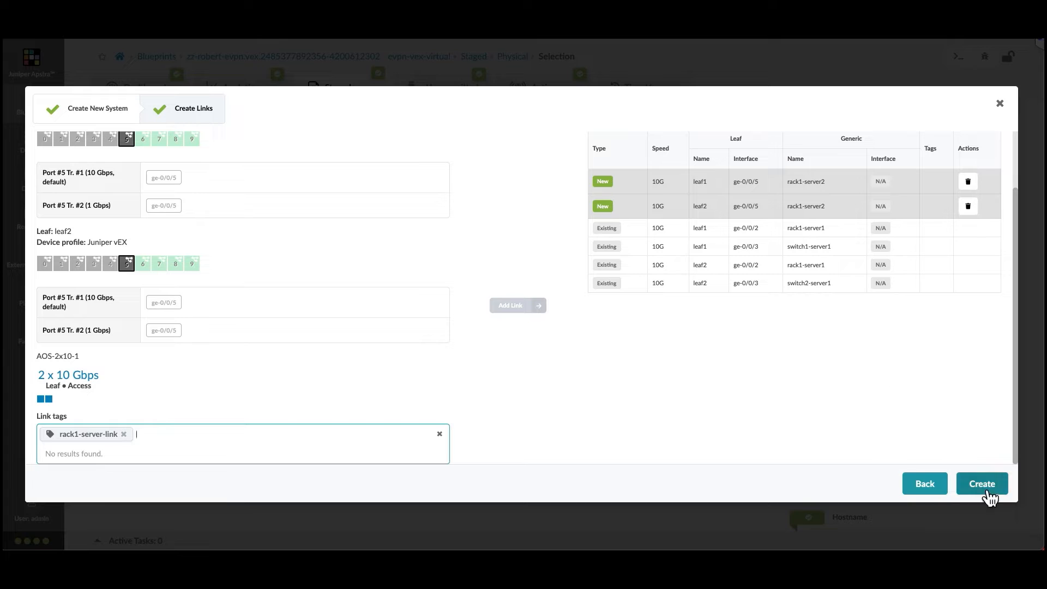
click(982, 483)
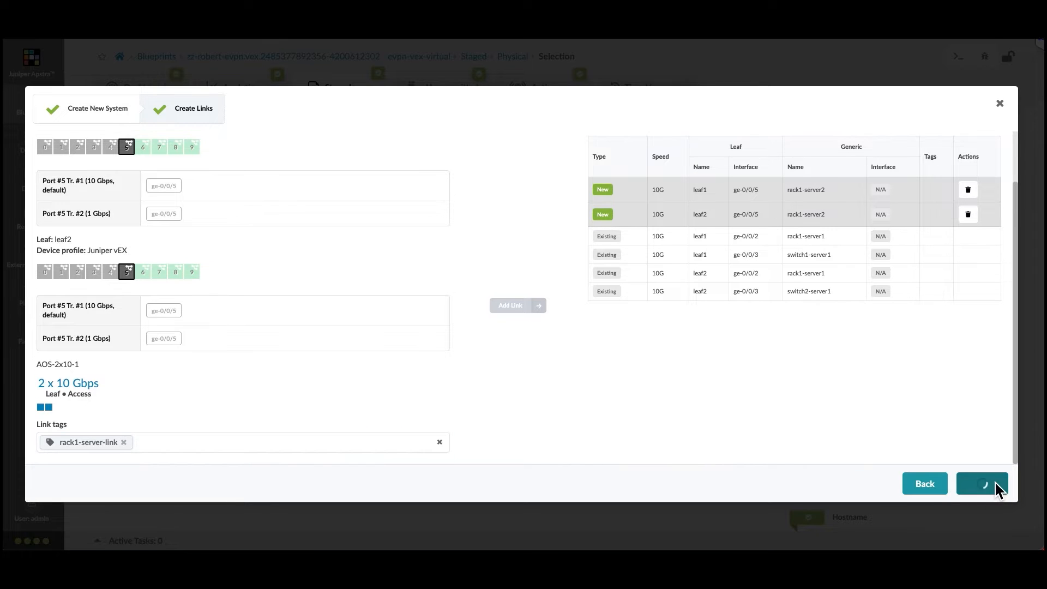
click(982, 484)
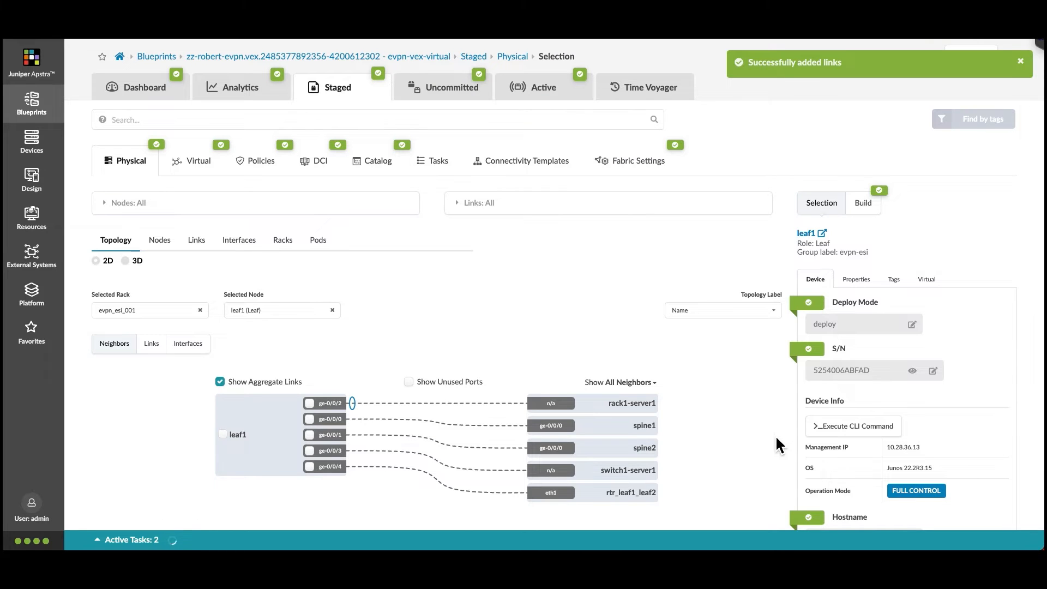
- Select rack1-server2's links to leaf1 and leaf2 and choose Form LAG
scroll(down, 3)
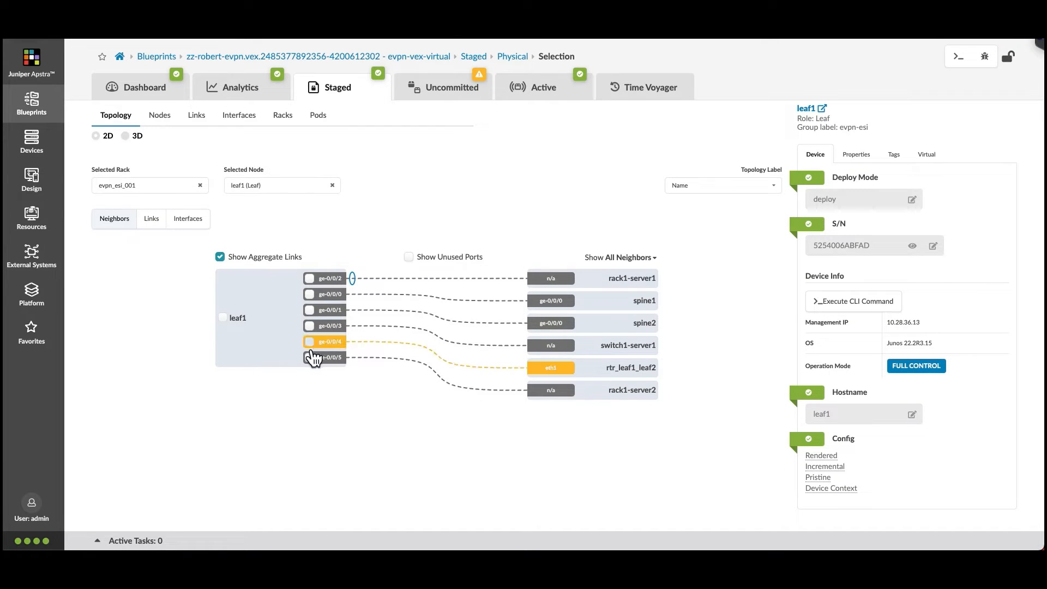
click(633, 390)
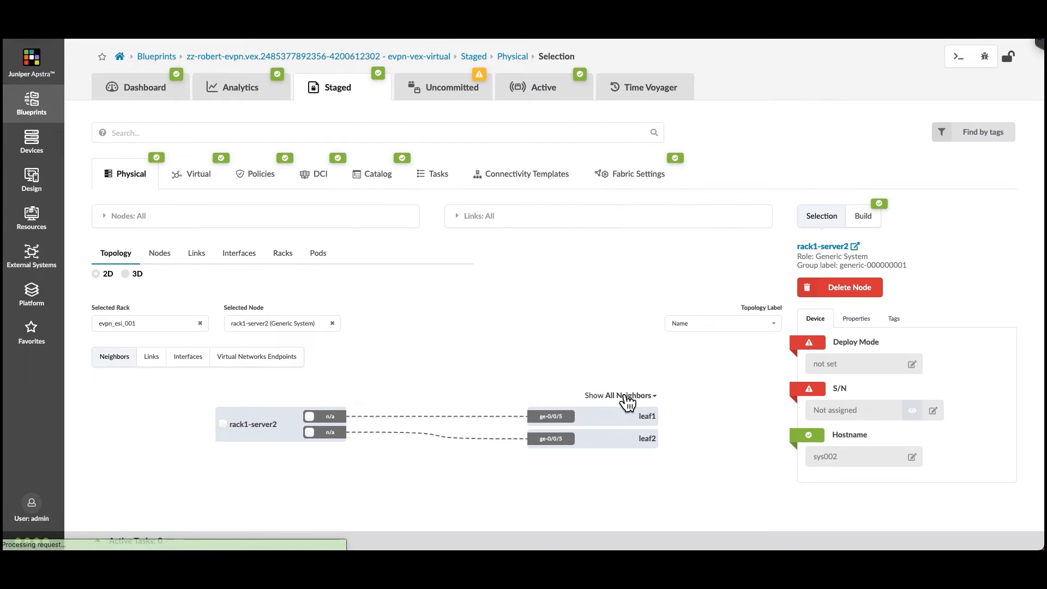
mouse_move(687, 418)
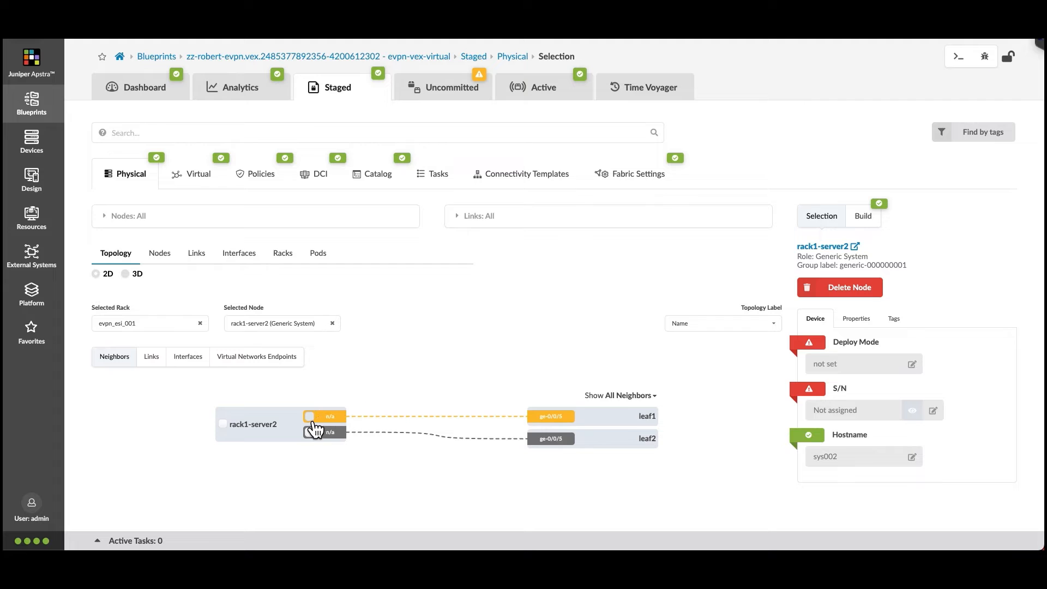
click(309, 416)
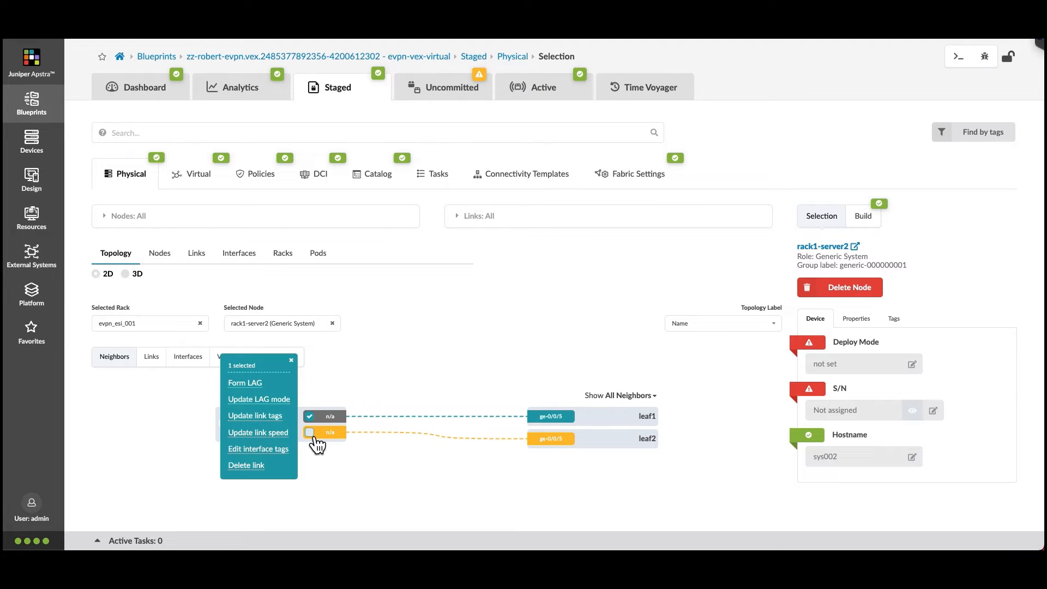
click(309, 432)
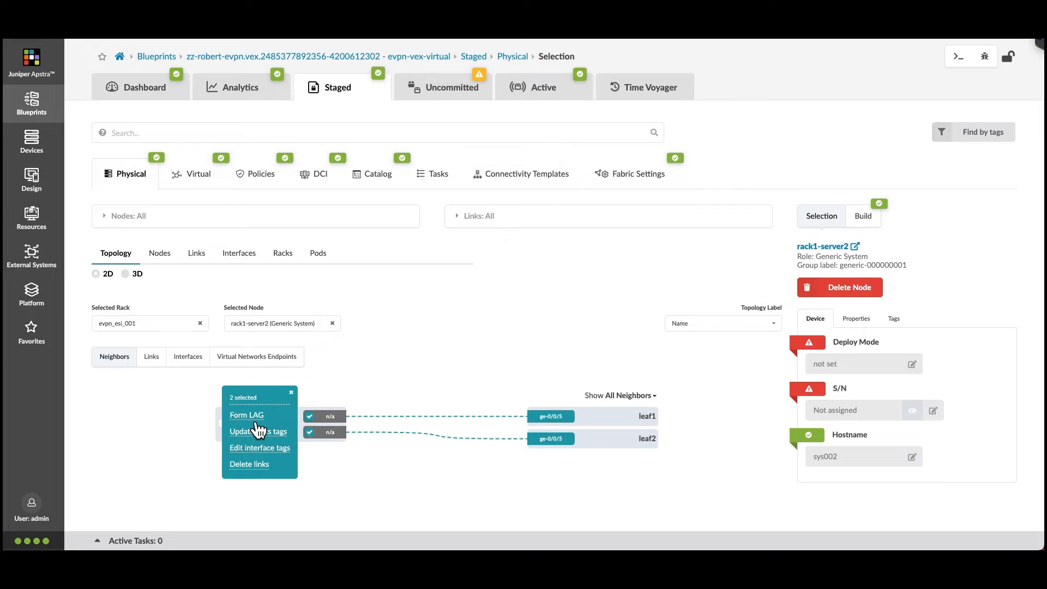
click(247, 415)
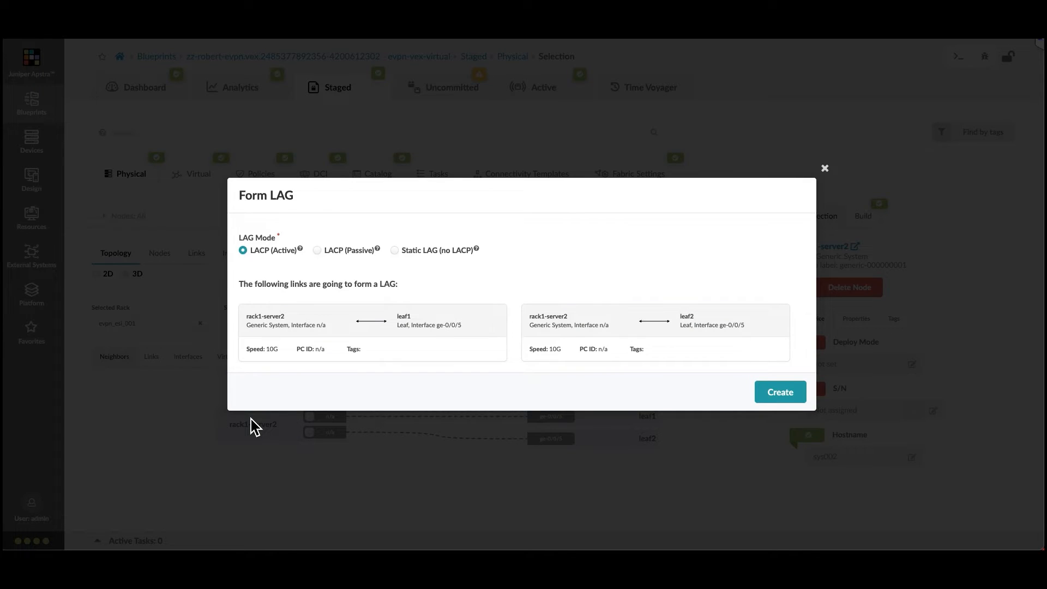
mouse_move(295, 299)
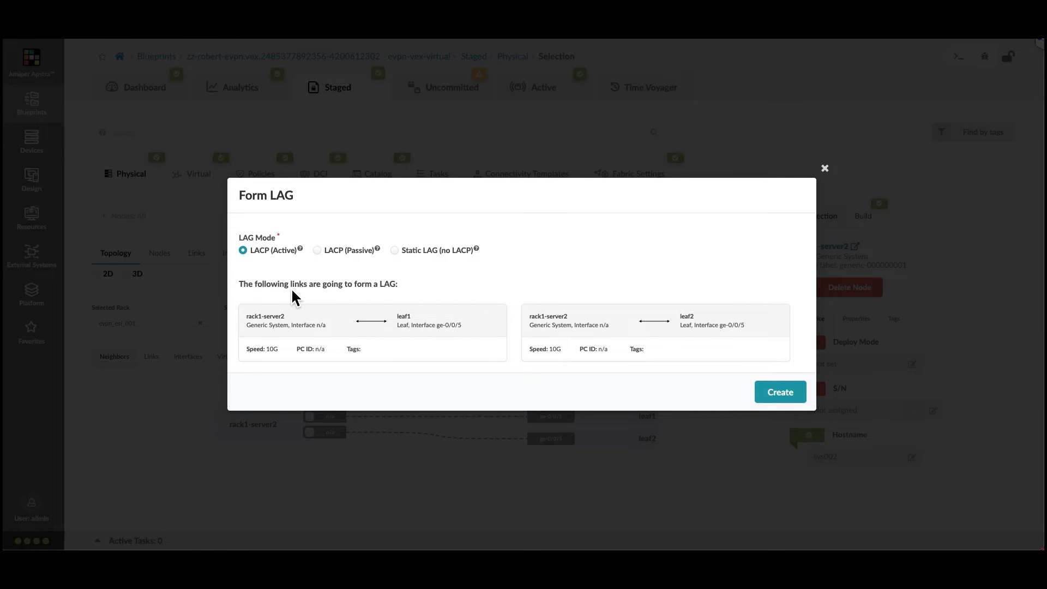
mouse_move(780, 392)
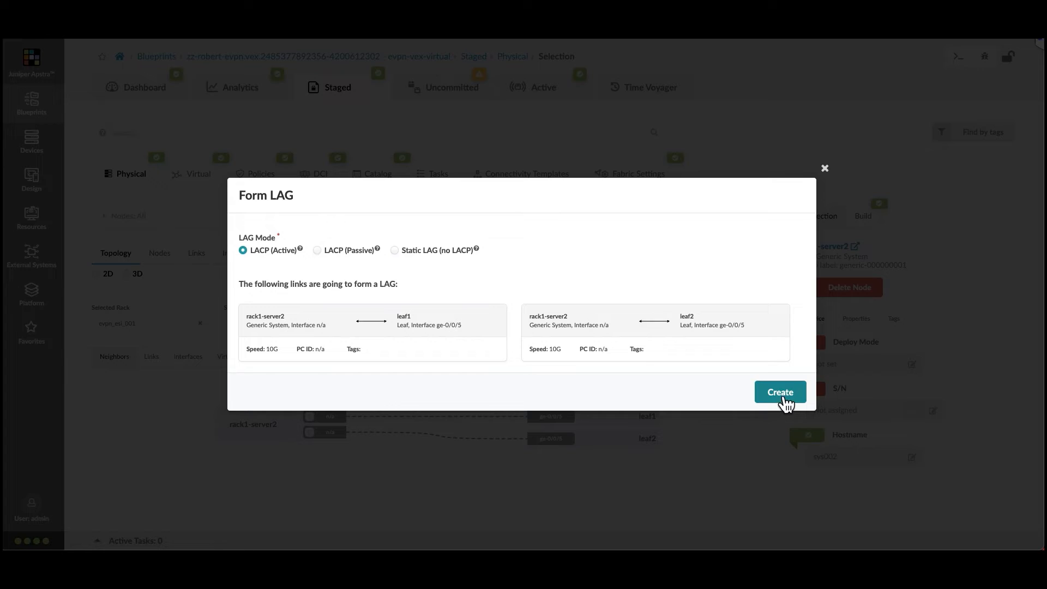
- Create the LACP (Active) LAG and go to the Connectivity Templates list
click(779, 392)
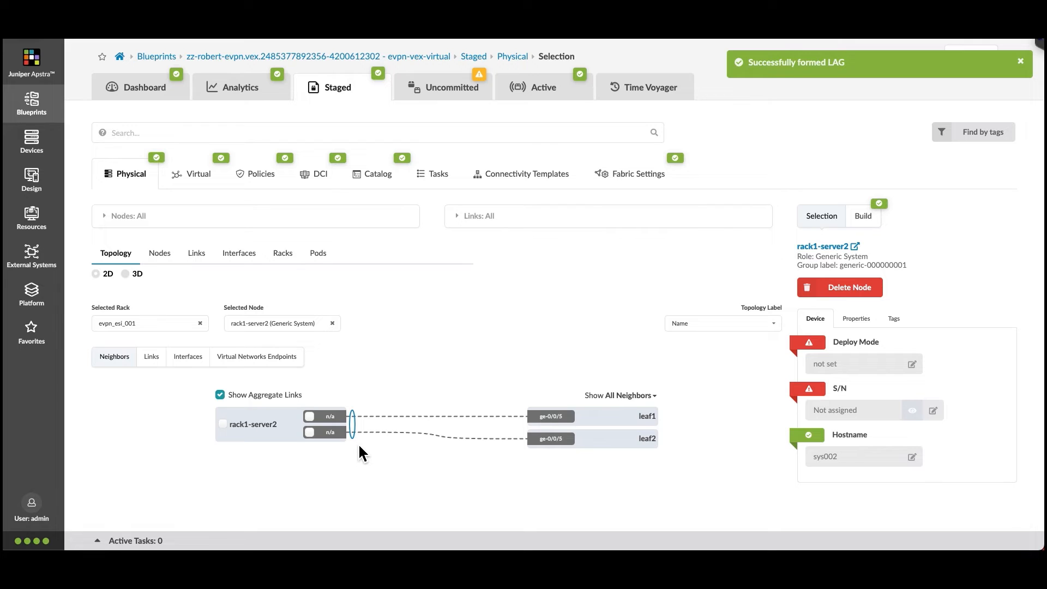
click(1020, 60)
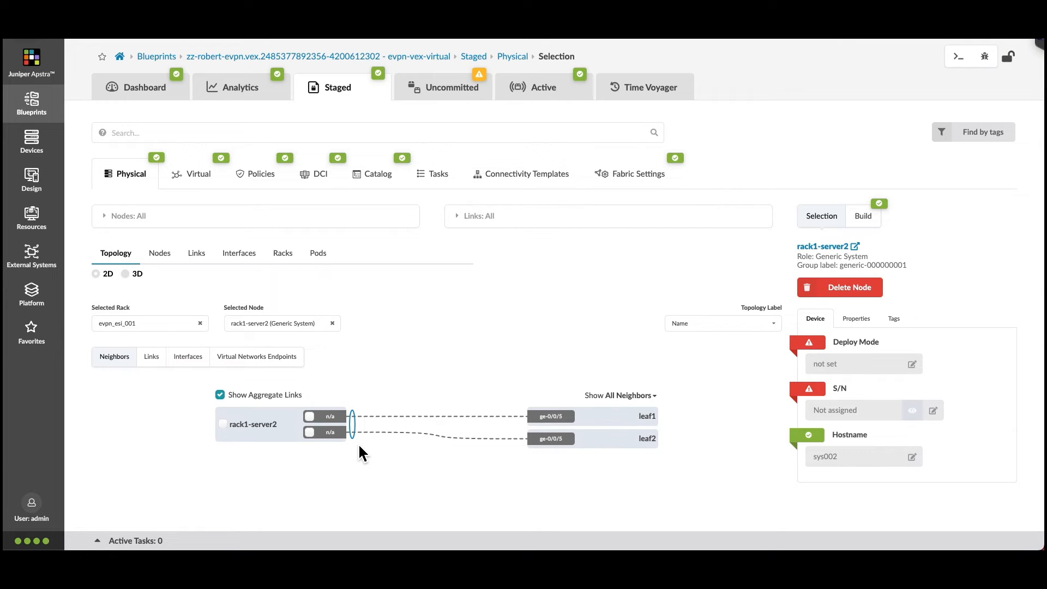
mouse_move(527, 173)
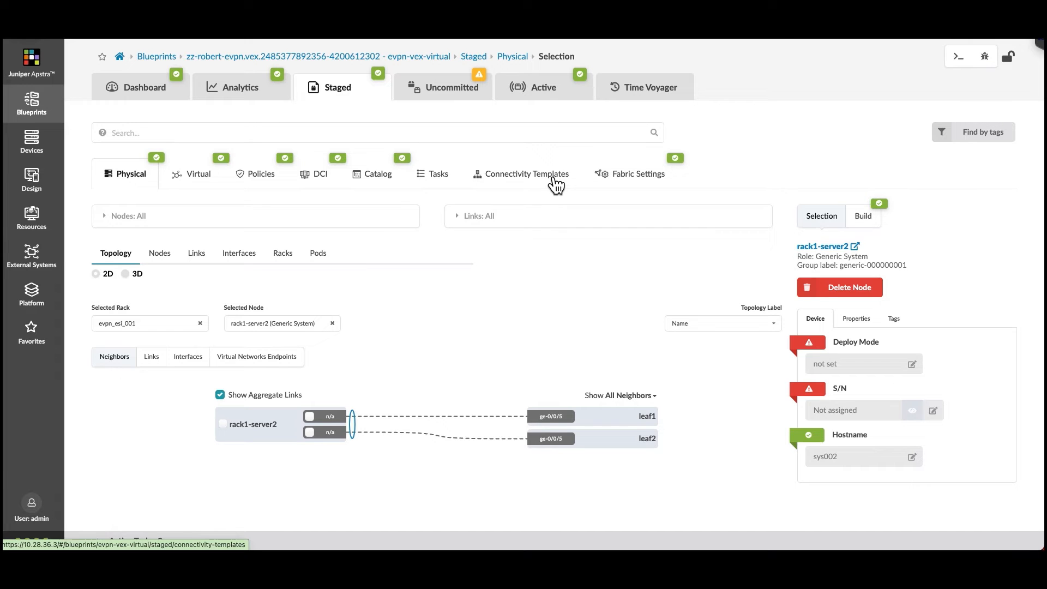
click(526, 173)
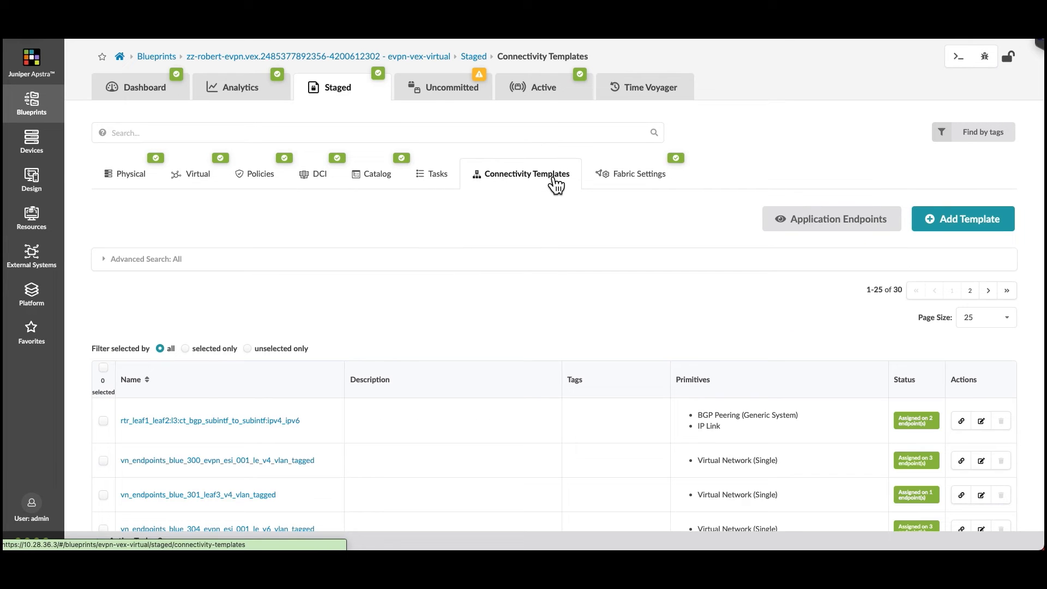
- Assign vn_endpoints_blue_300_evpn_esi_001_le_v4_vlan_tagged to ae2 -> rack1-server2, then select leaf1
scroll(down, 3)
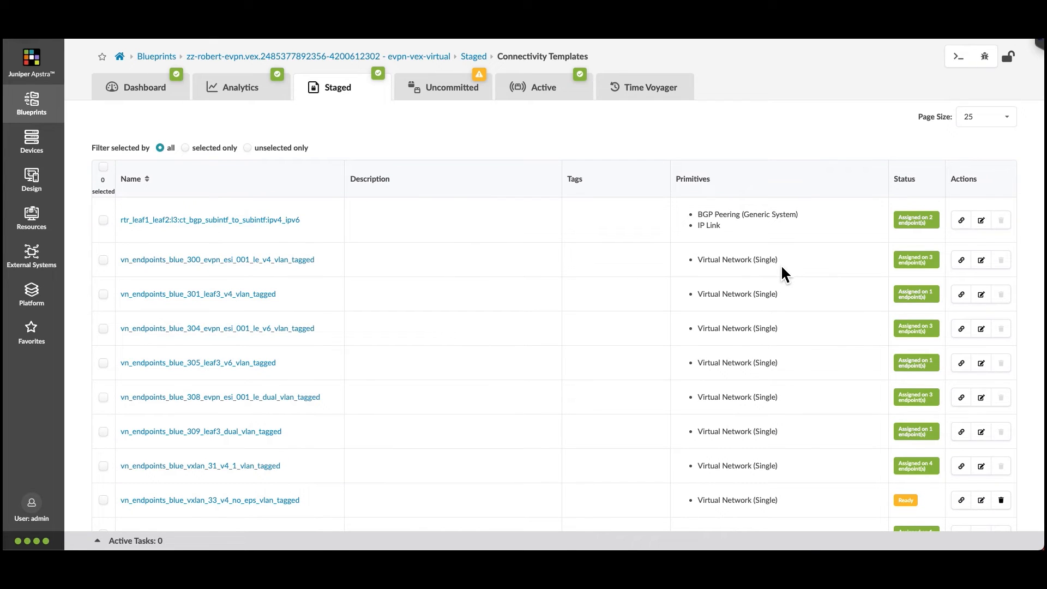
click(961, 260)
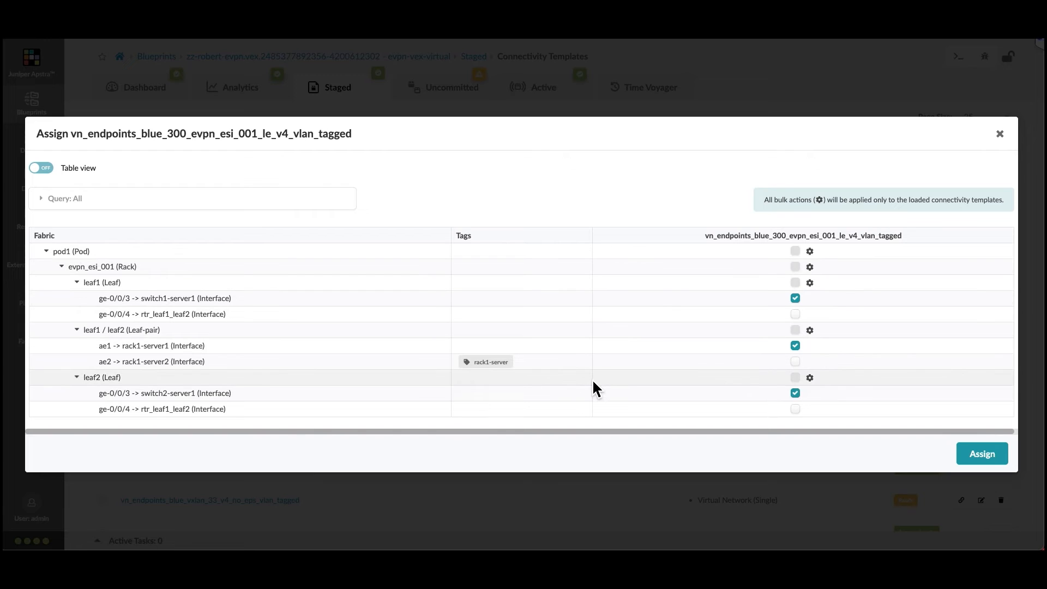
mouse_move(603, 371)
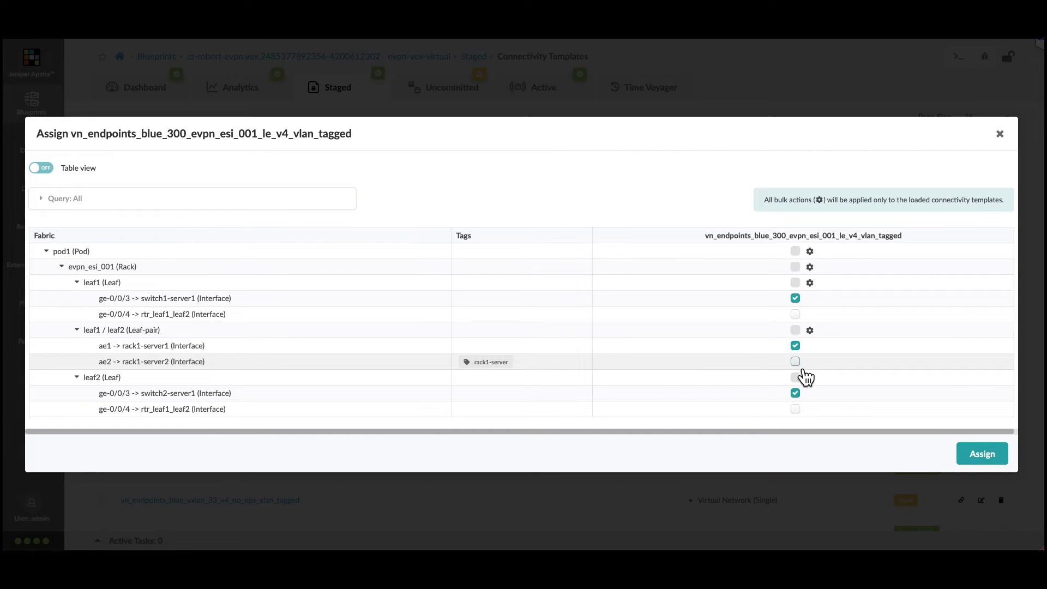
click(795, 361)
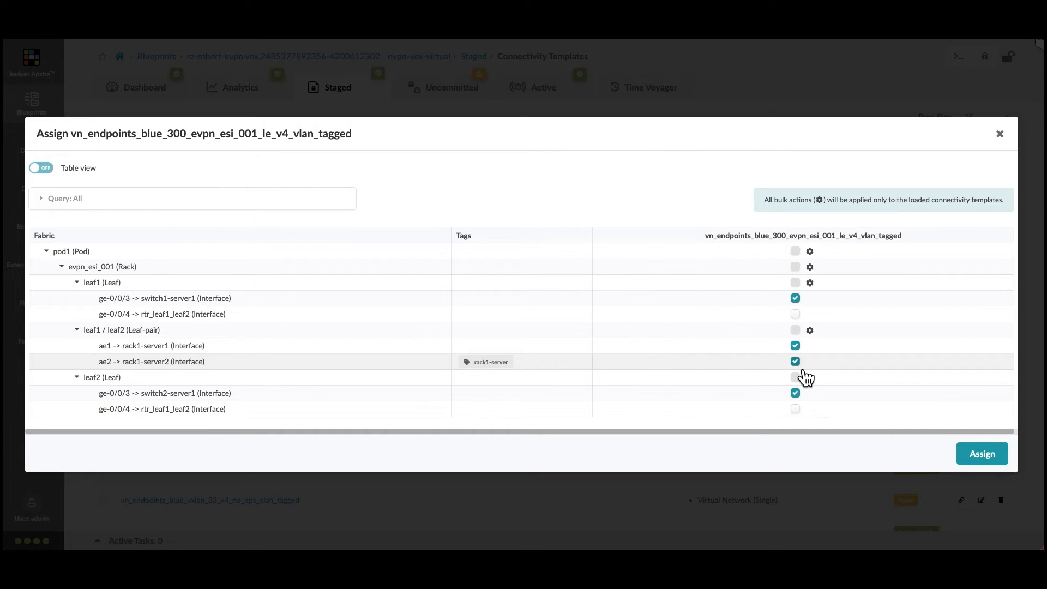
mouse_move(948, 411)
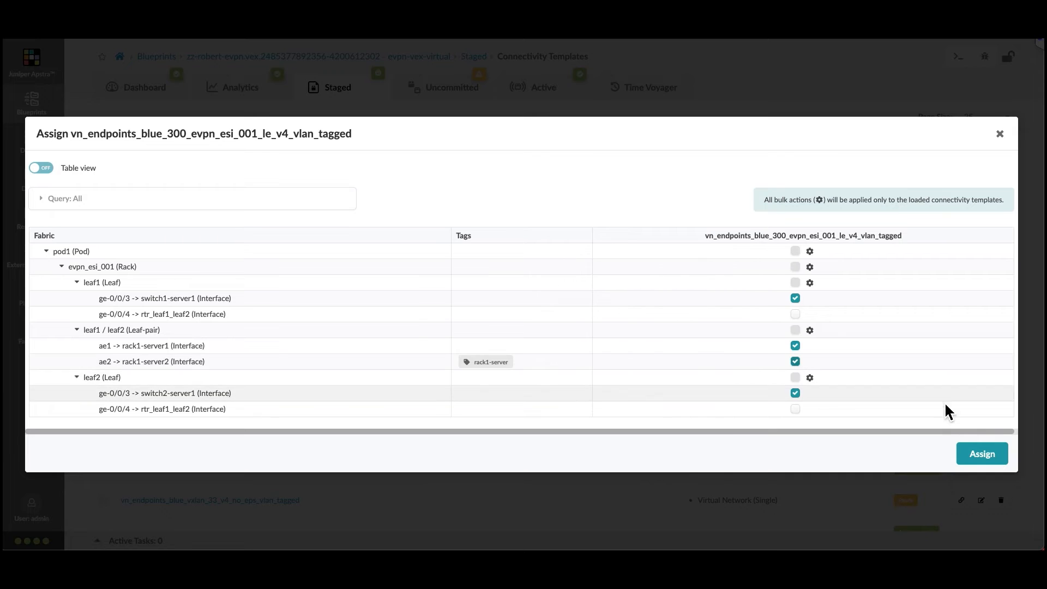
click(982, 454)
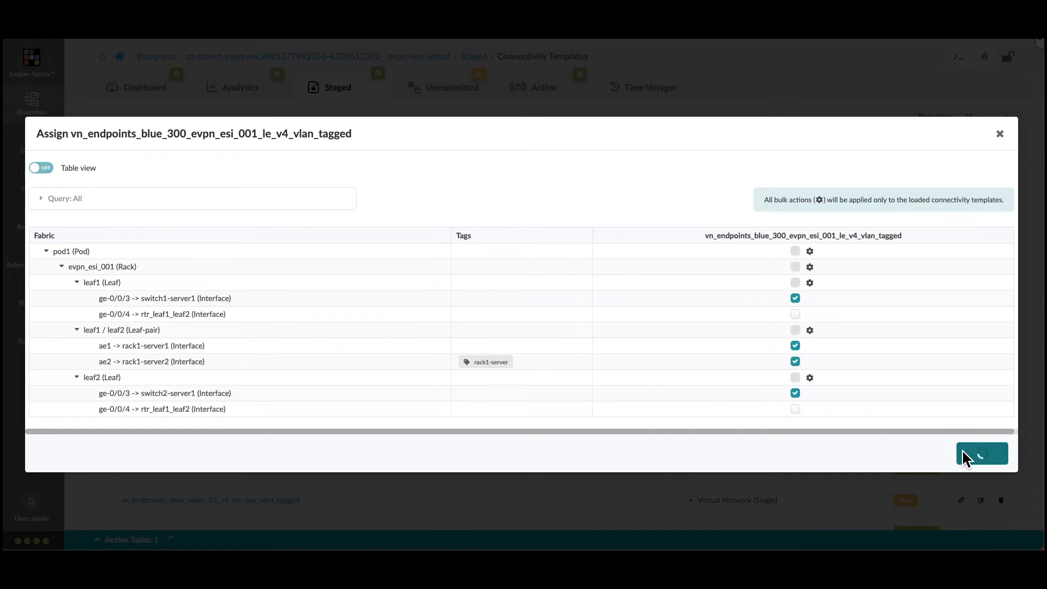
click(980, 455)
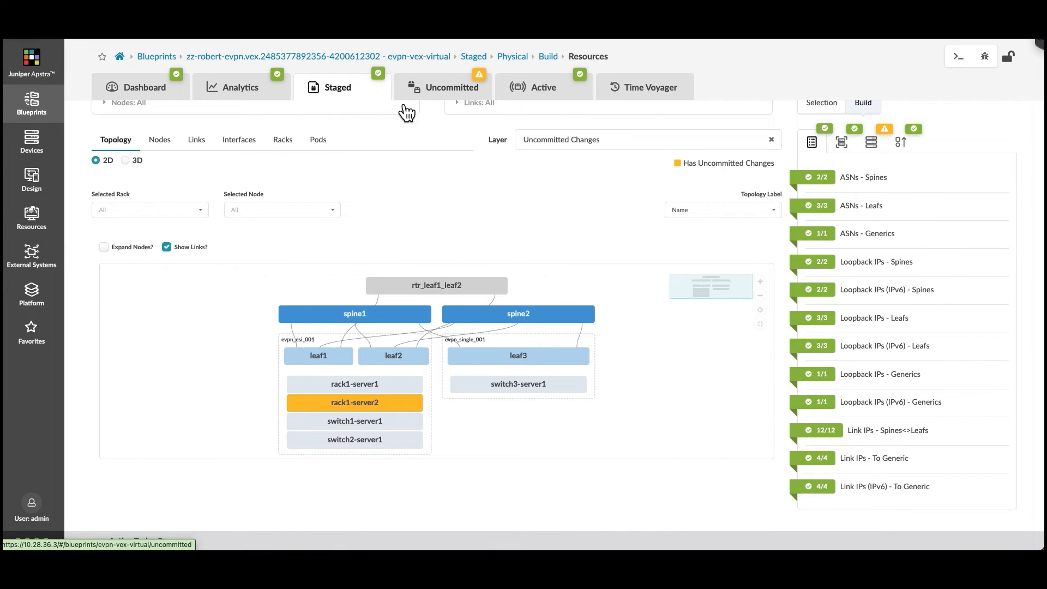
click(318, 355)
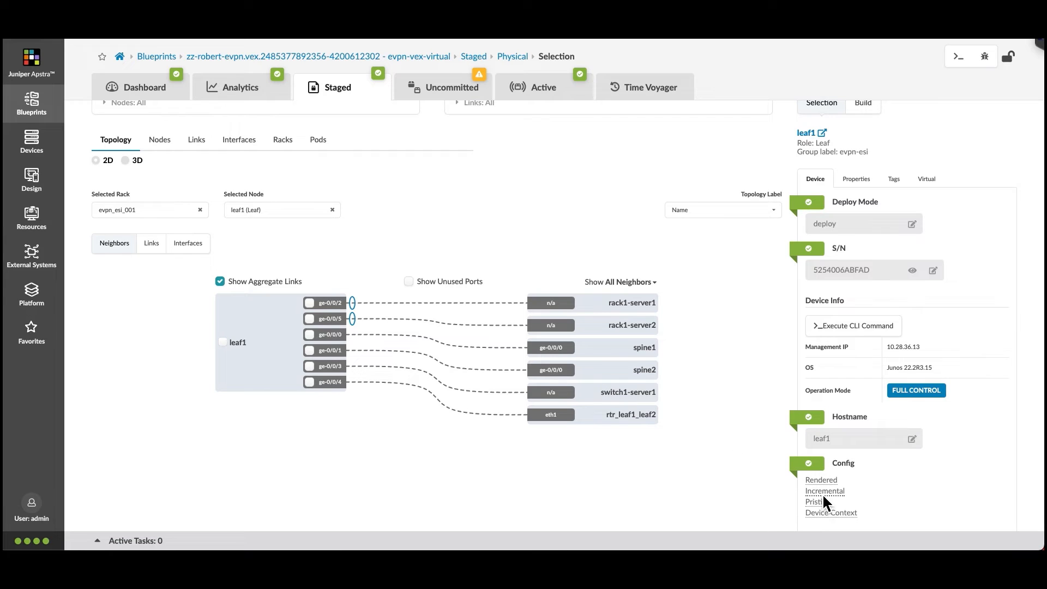
- Review leaf1's incremental config showing the new ae2 ESI LAG with vn300, then close it
click(824, 491)
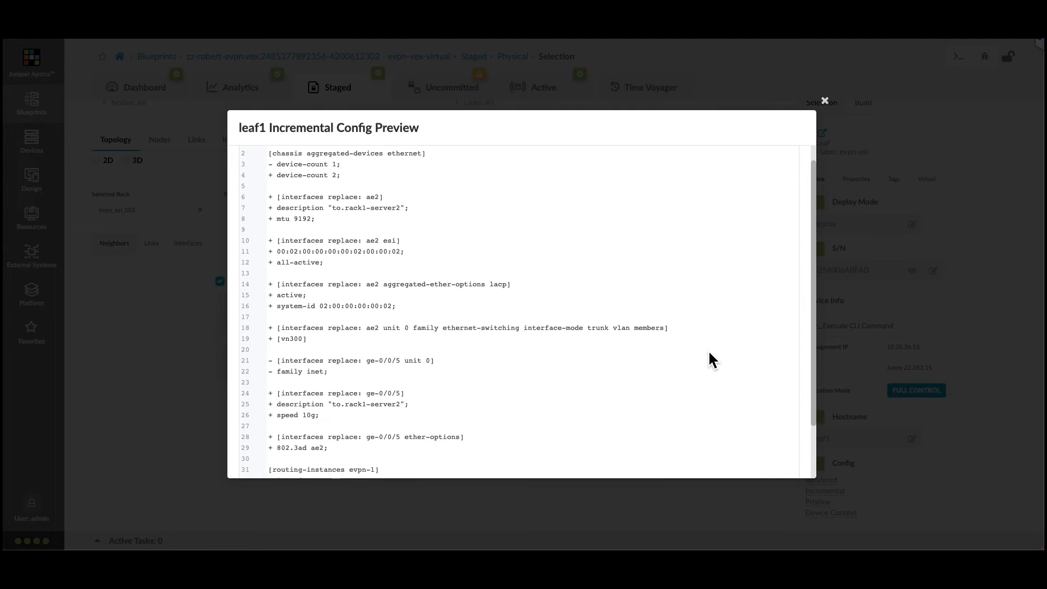
scroll(down, 3)
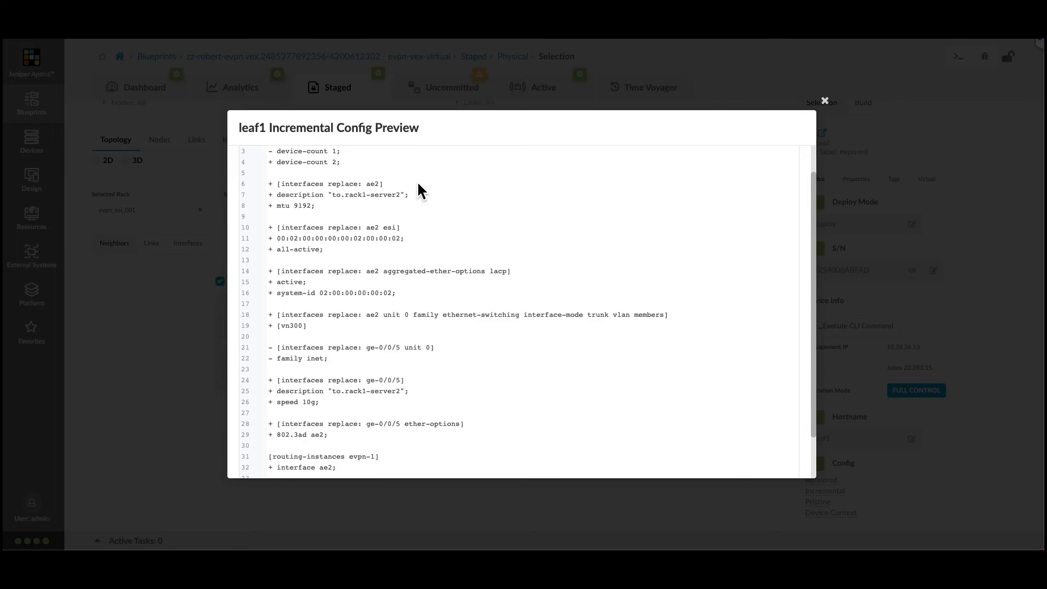
click(826, 100)
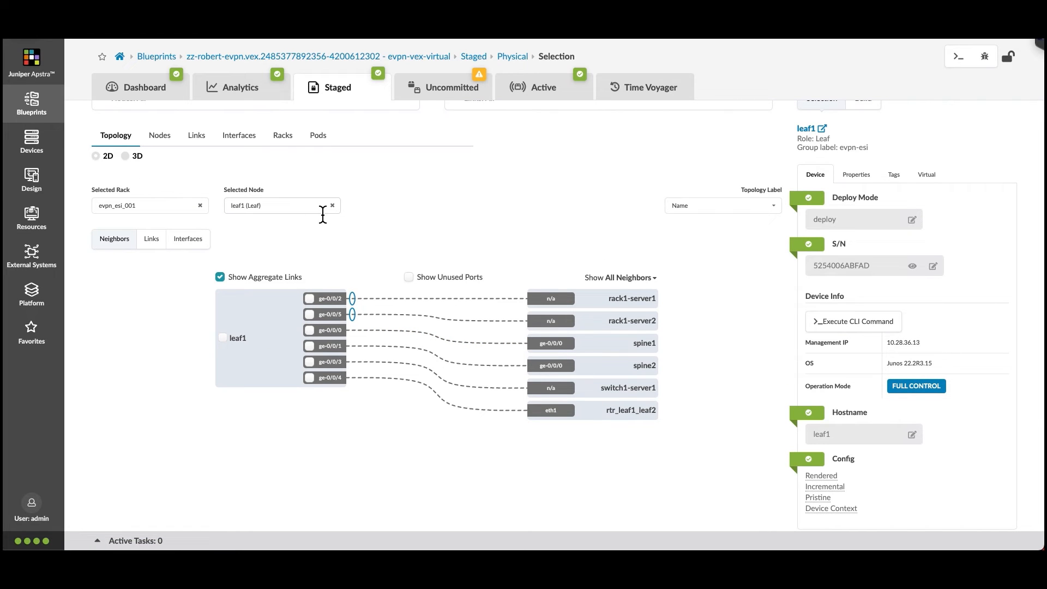
- Select leaf2 and review its incremental config with the matching ae2 ESI LAG, then close it
click(332, 205)
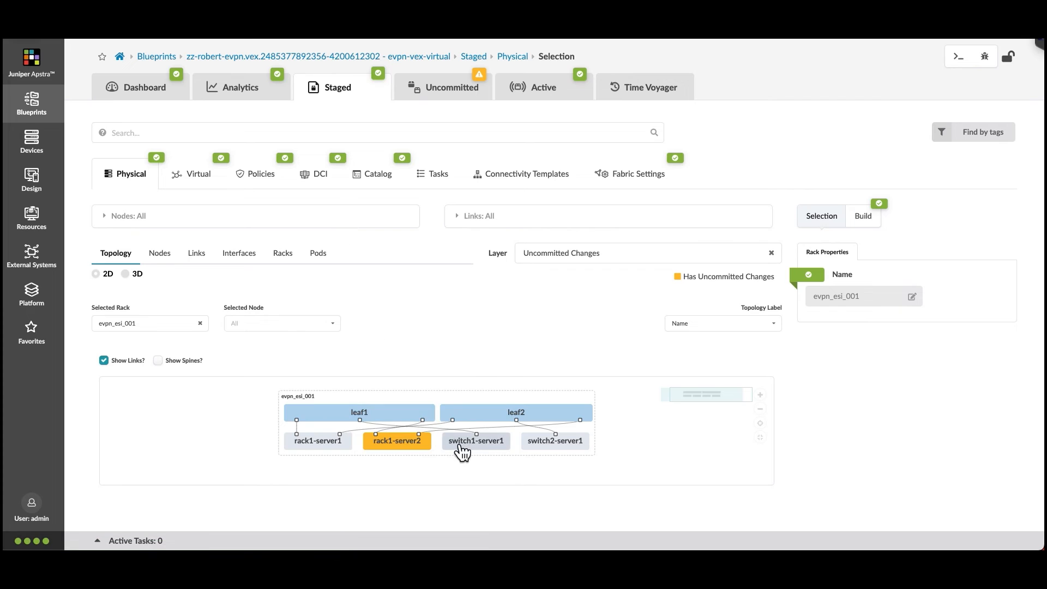
click(516, 413)
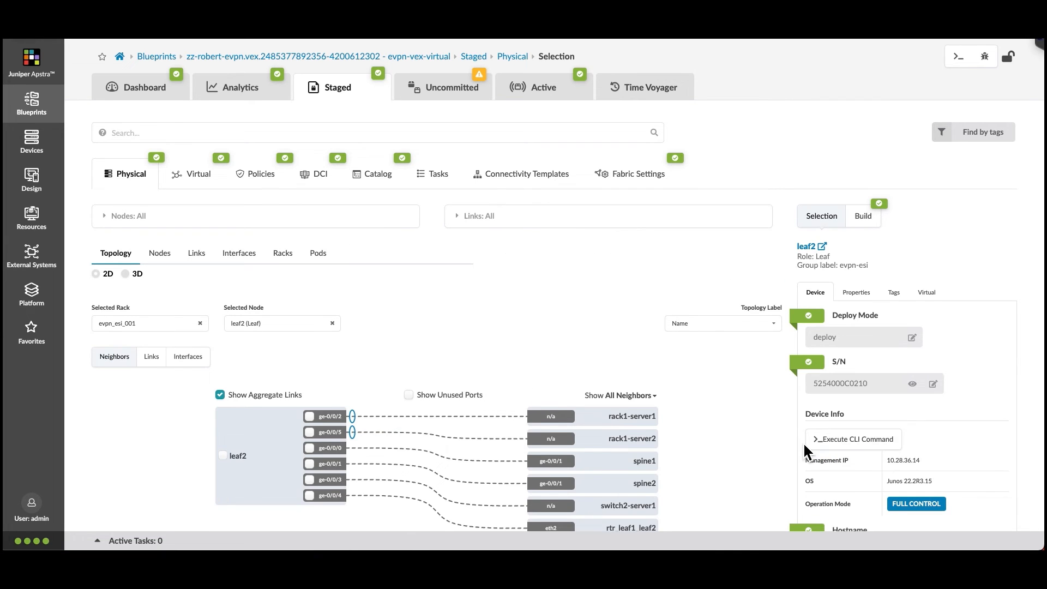
scroll(down, 3)
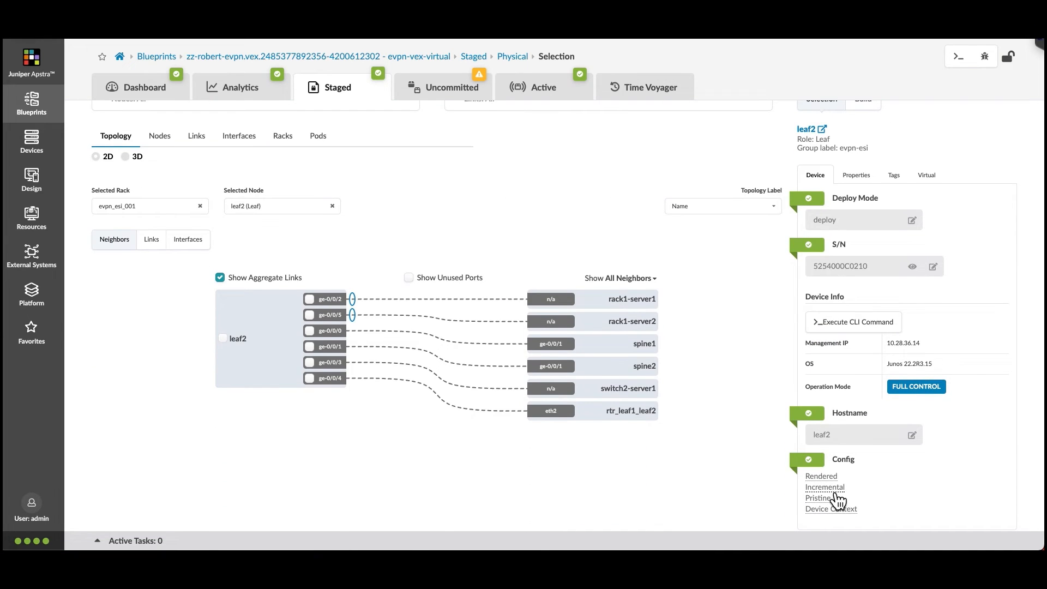
click(824, 486)
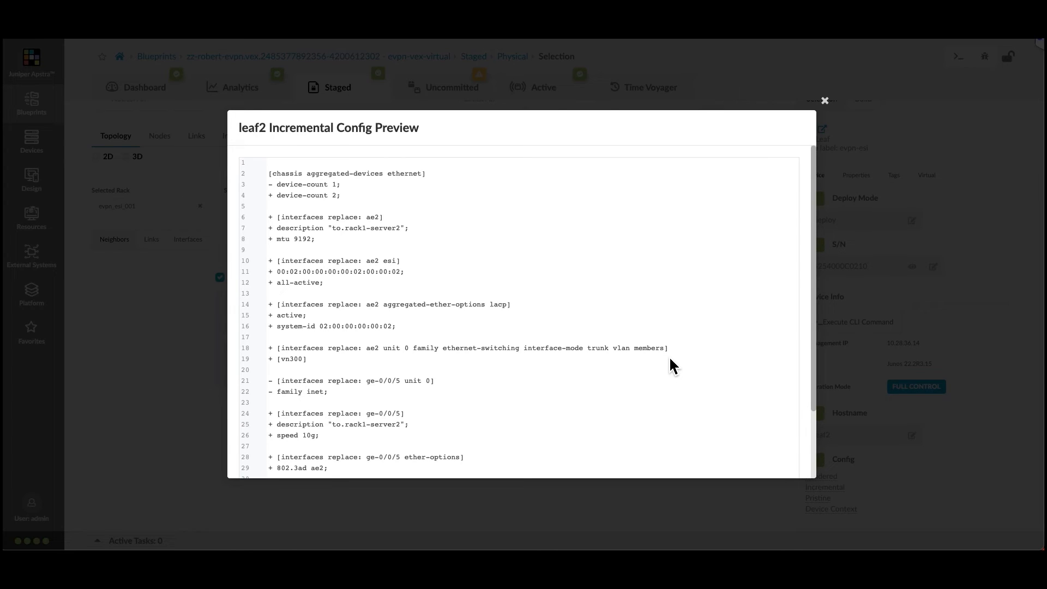
mouse_move(408, 230)
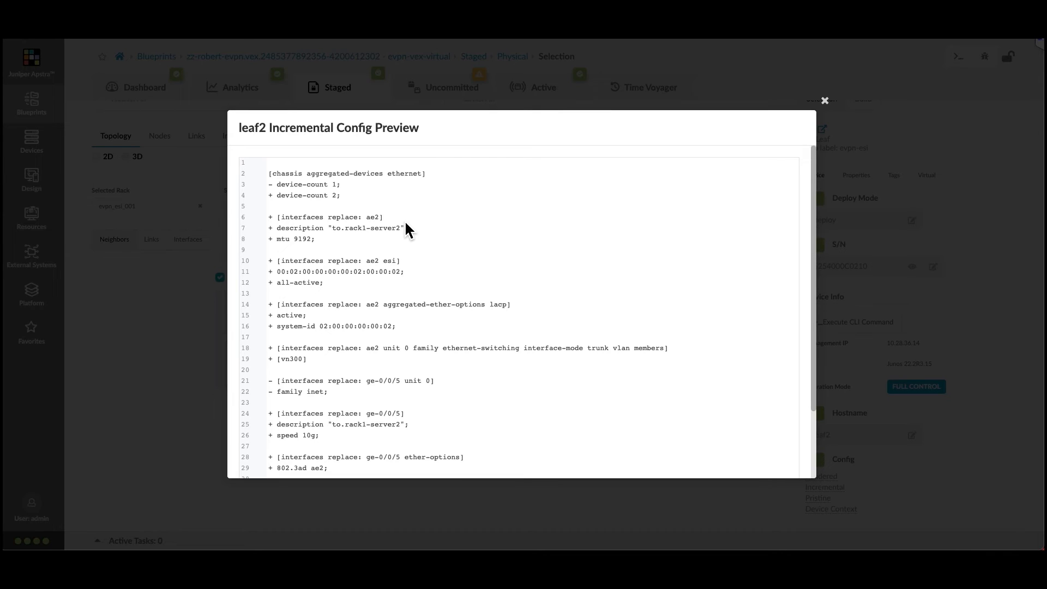
scroll(down, 3)
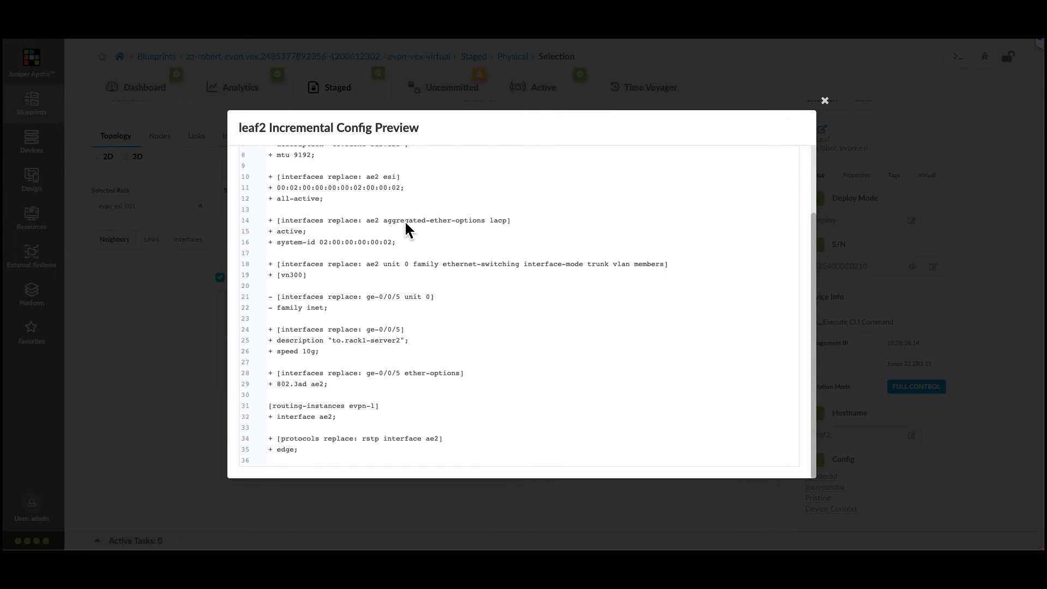
click(824, 100)
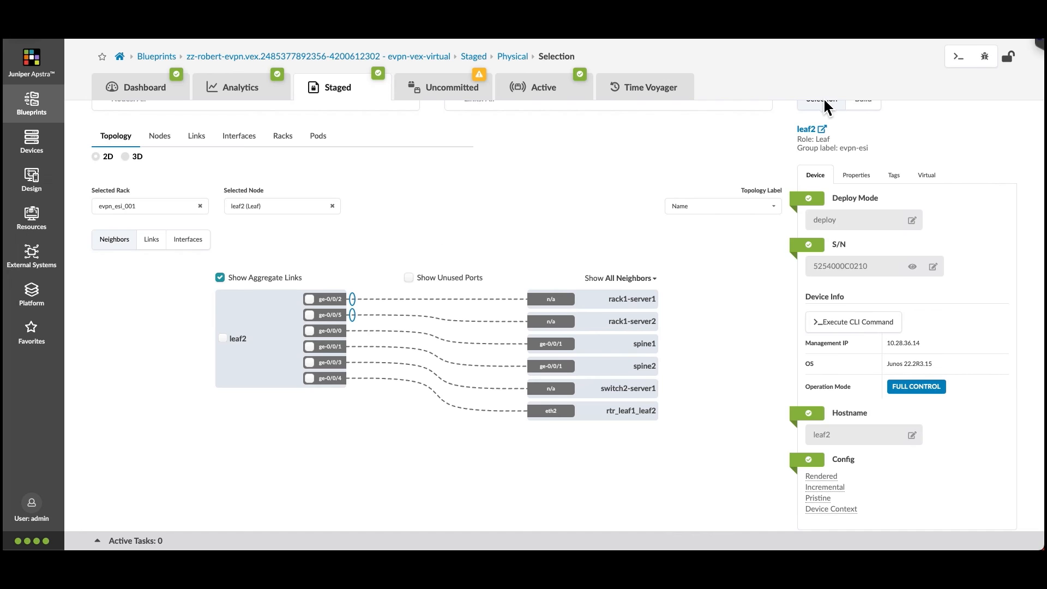
- Show the uncommitted Logical Diff listing rack1-server2, its links, tag and virtual network
click(452, 87)
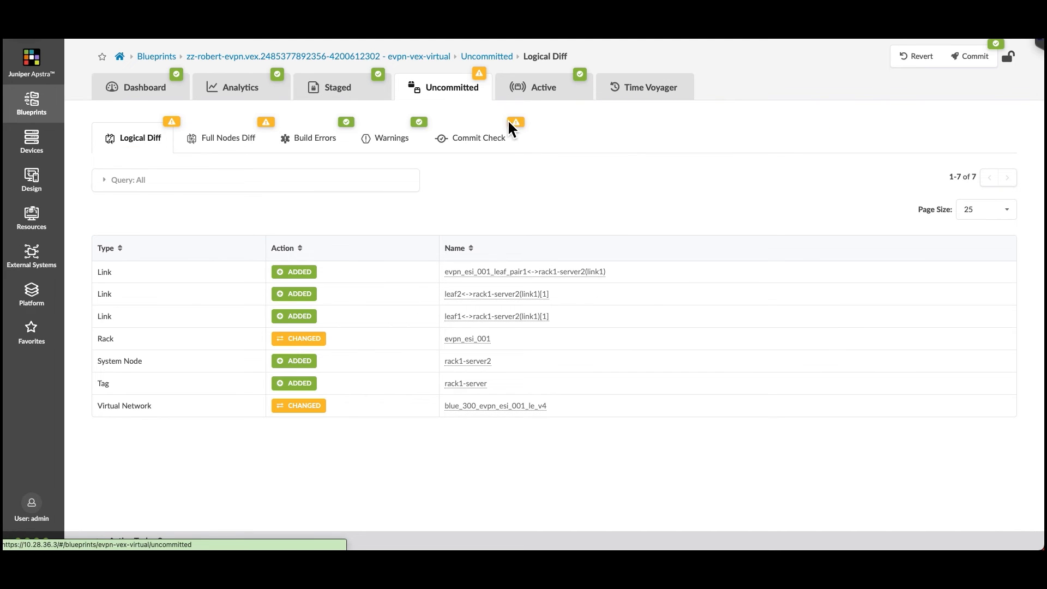
mouse_move(568, 166)
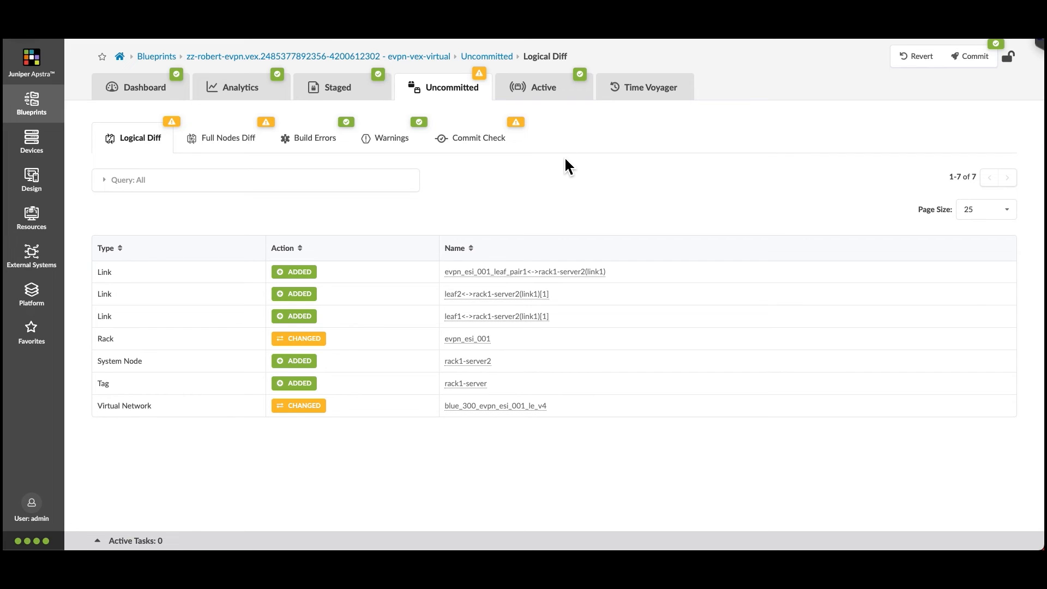
mouse_move(563, 405)
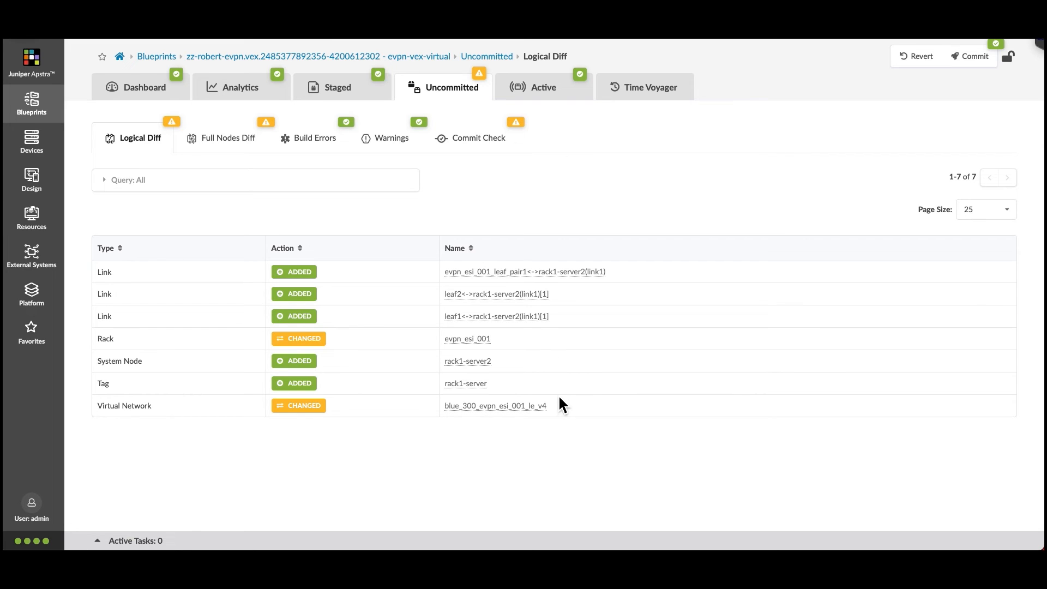
mouse_move(561, 412)
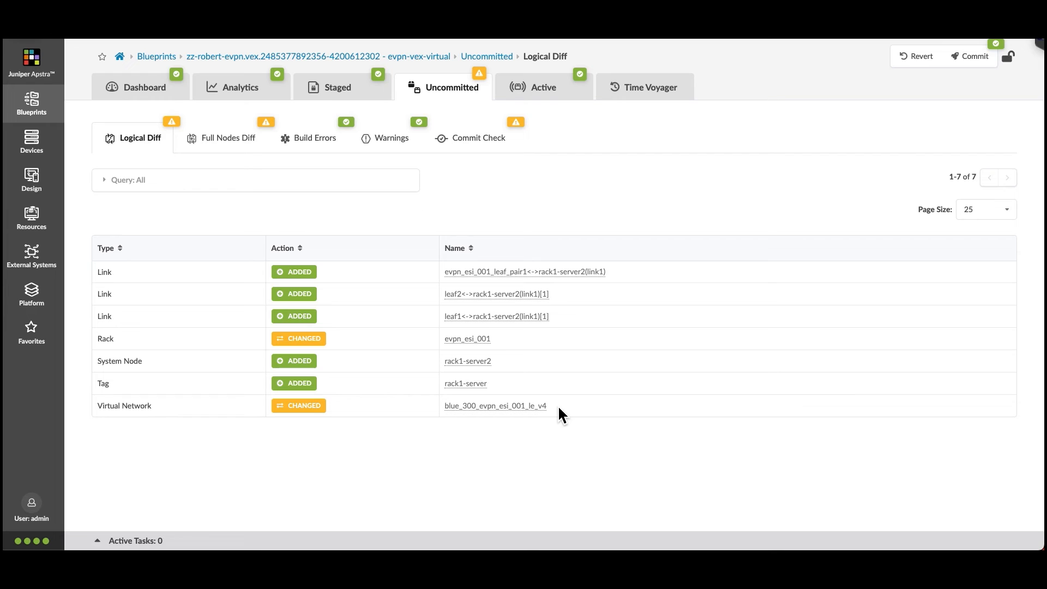
mouse_move(974, 55)
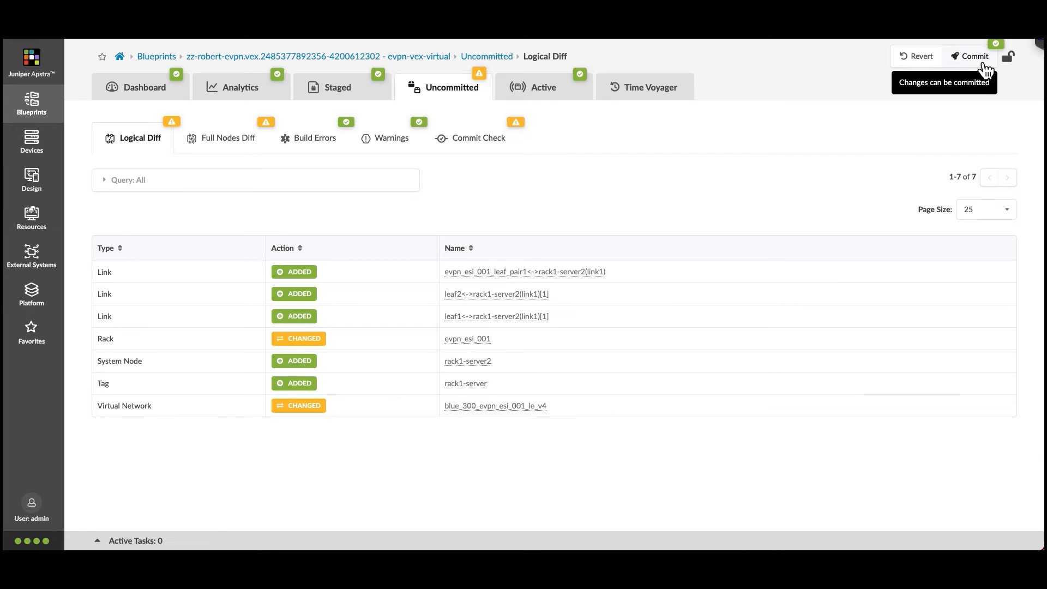
- Commit to Active with the note 'Added rack1-server2 and assign virtual network CT'
click(970, 55)
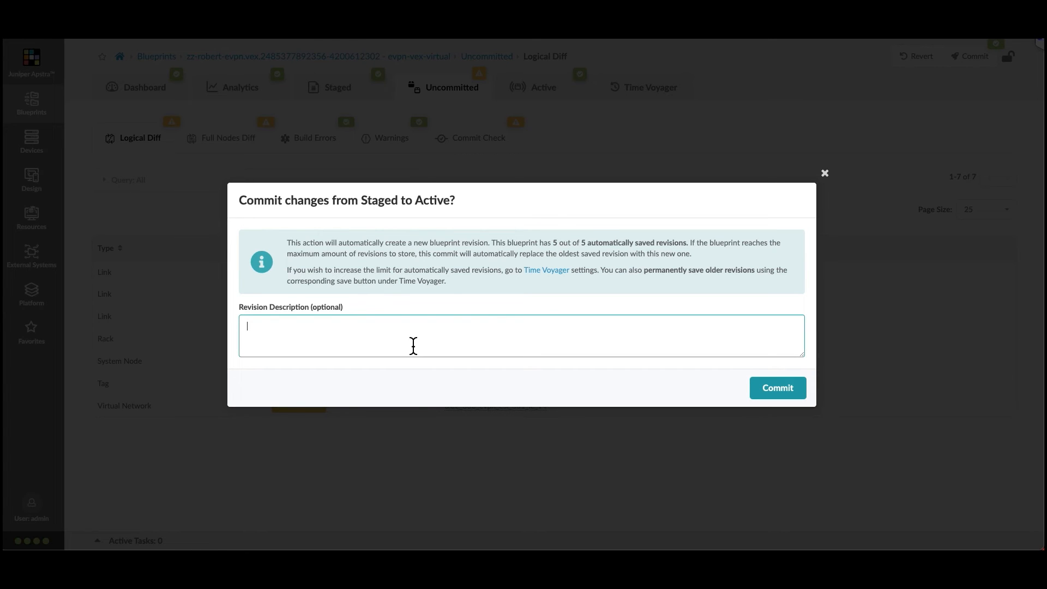
text(Added rack1)
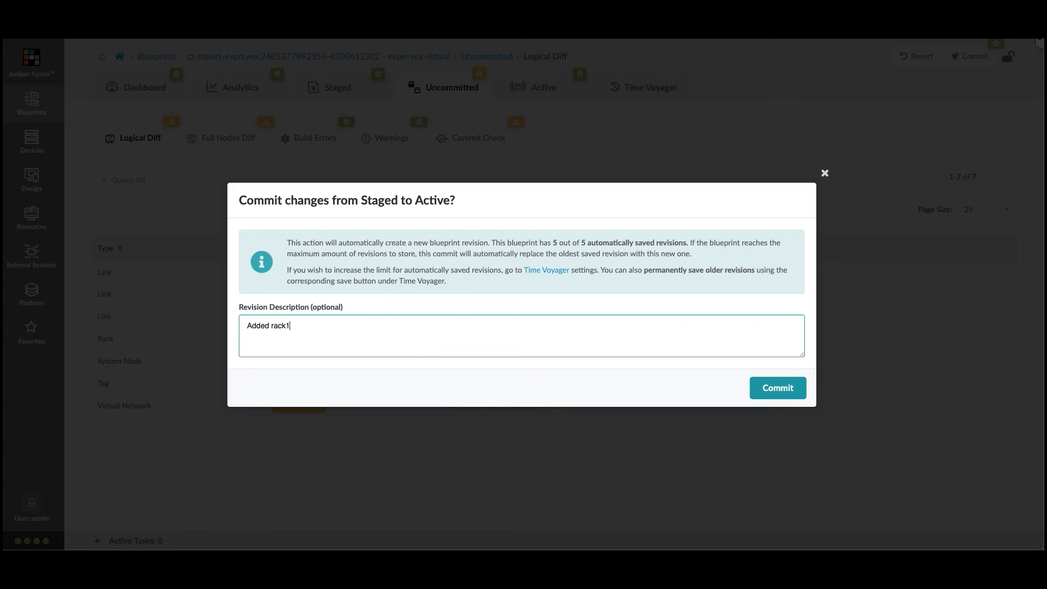
text(-server2)
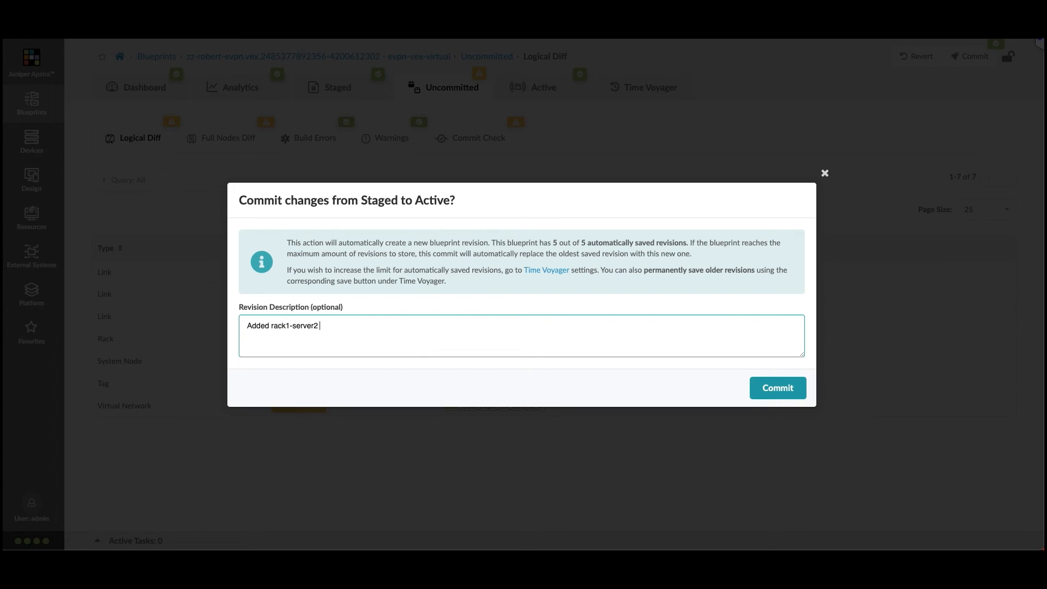
text(and assign)
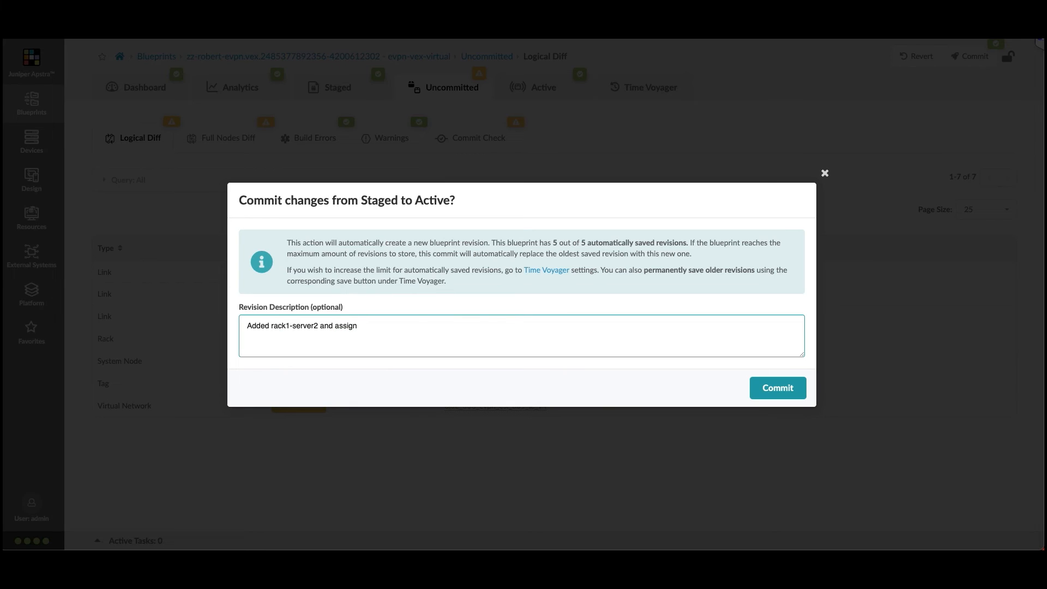
text(virtual)
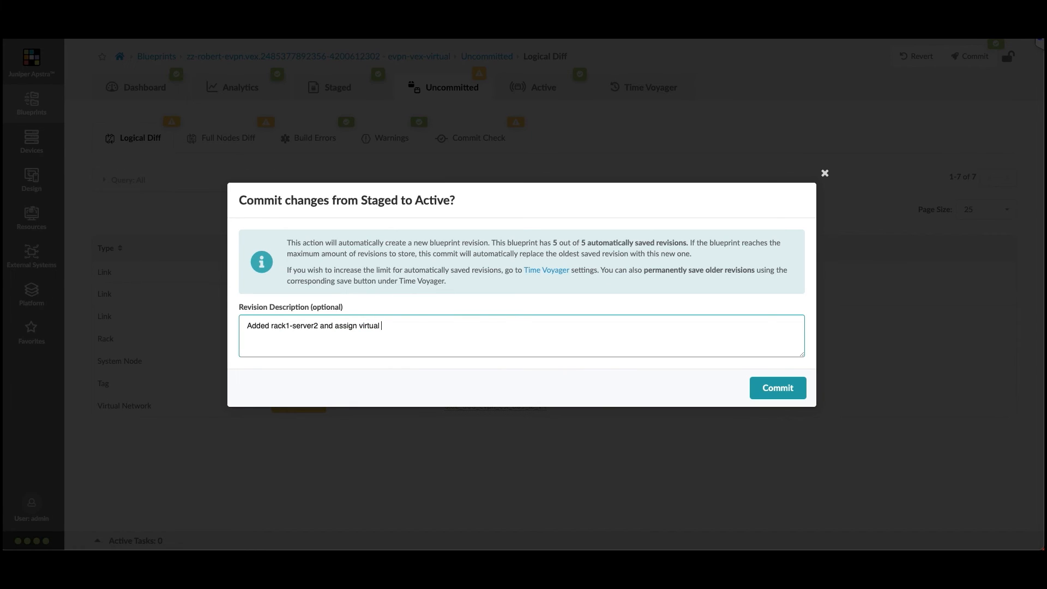
text(network)
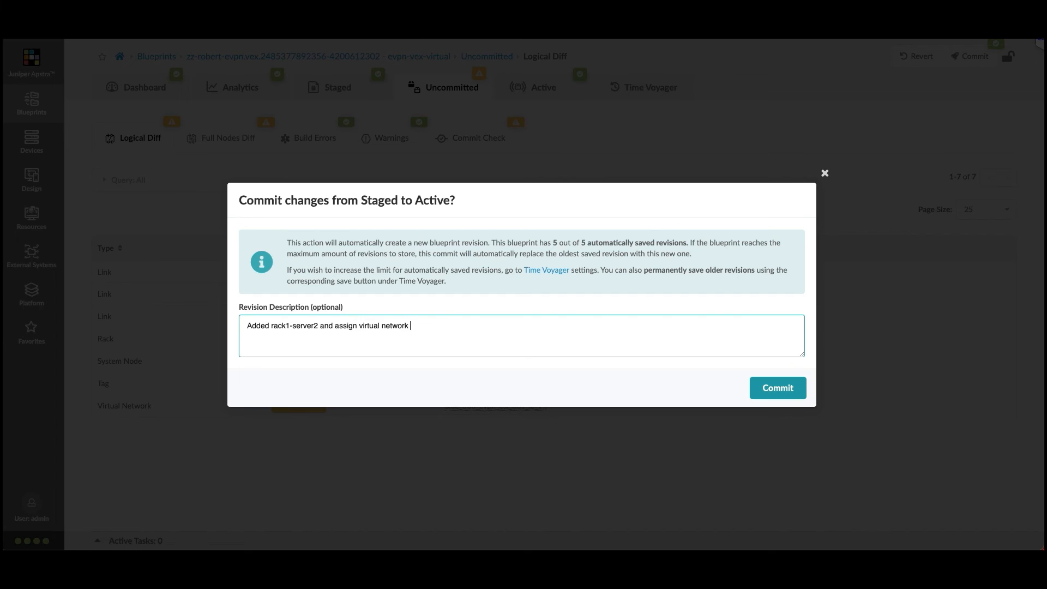
text(CT.)
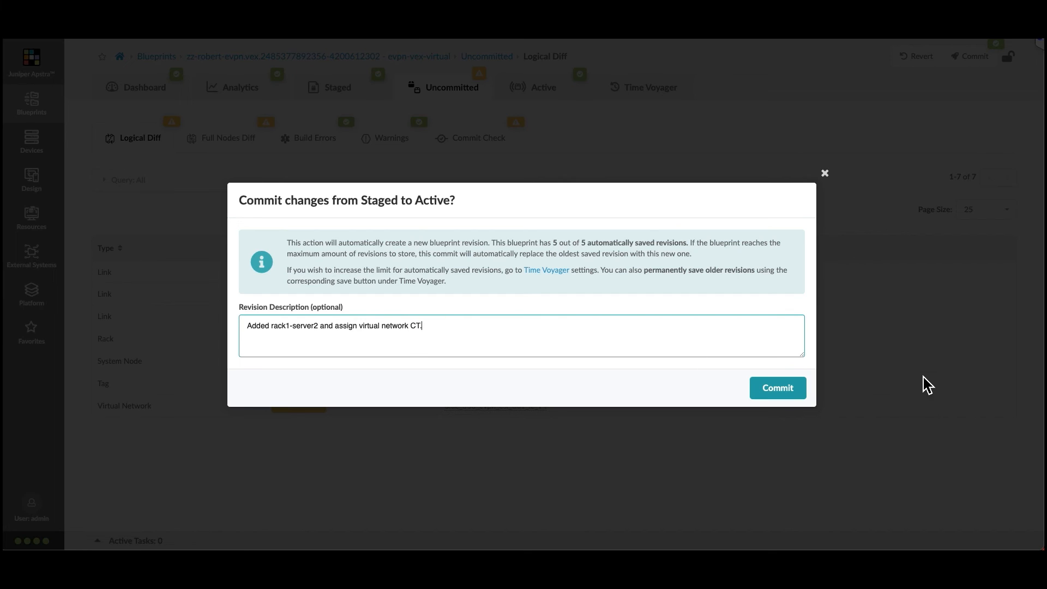
click(777, 389)
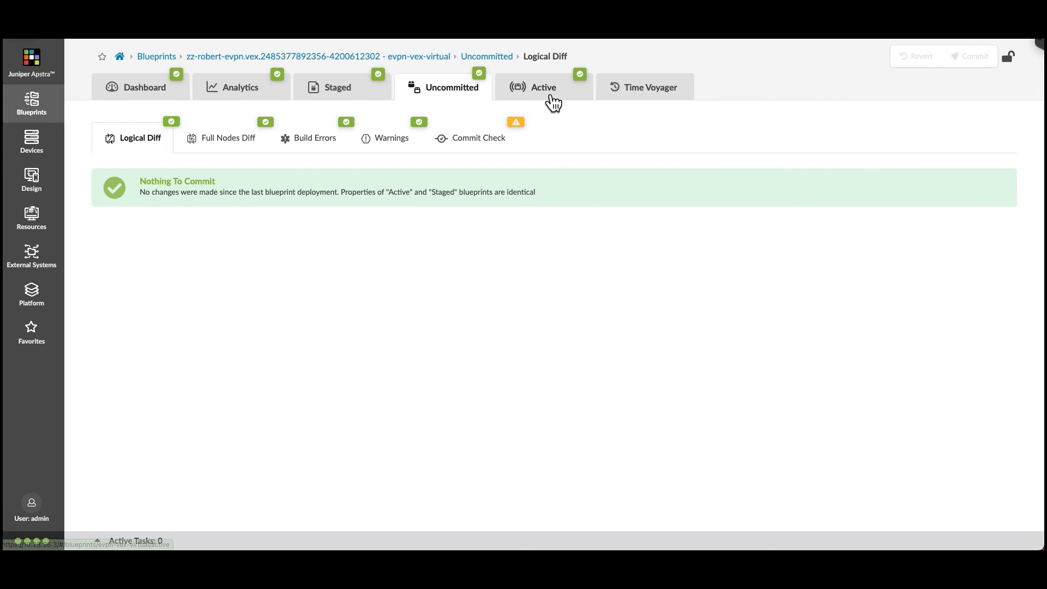
- Inspect rack1-server2's links to leaf1 and leaf2 in the Active topology, then return to the overview
click(543, 88)
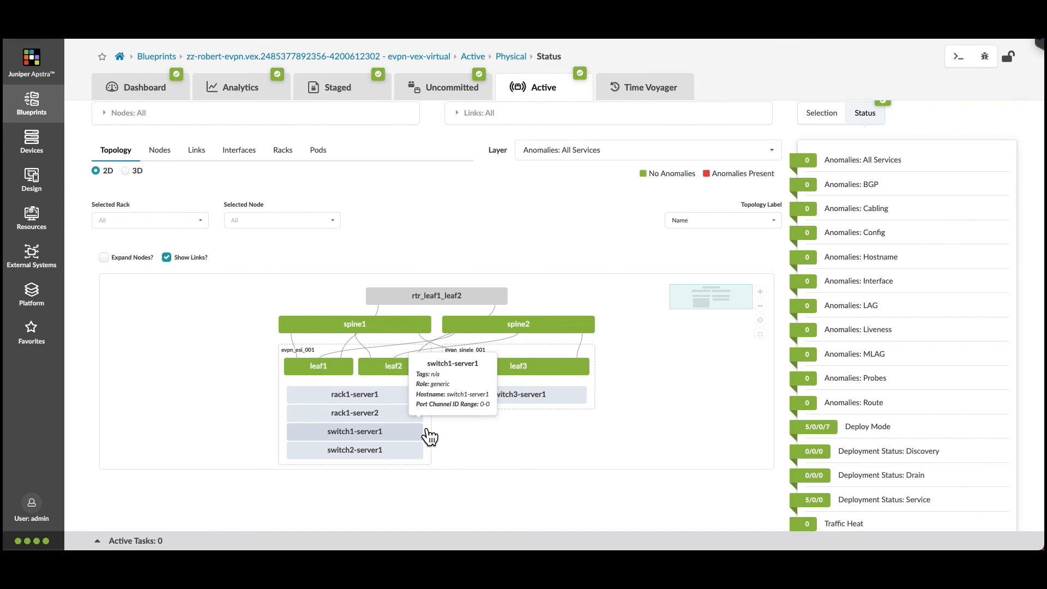
click(355, 412)
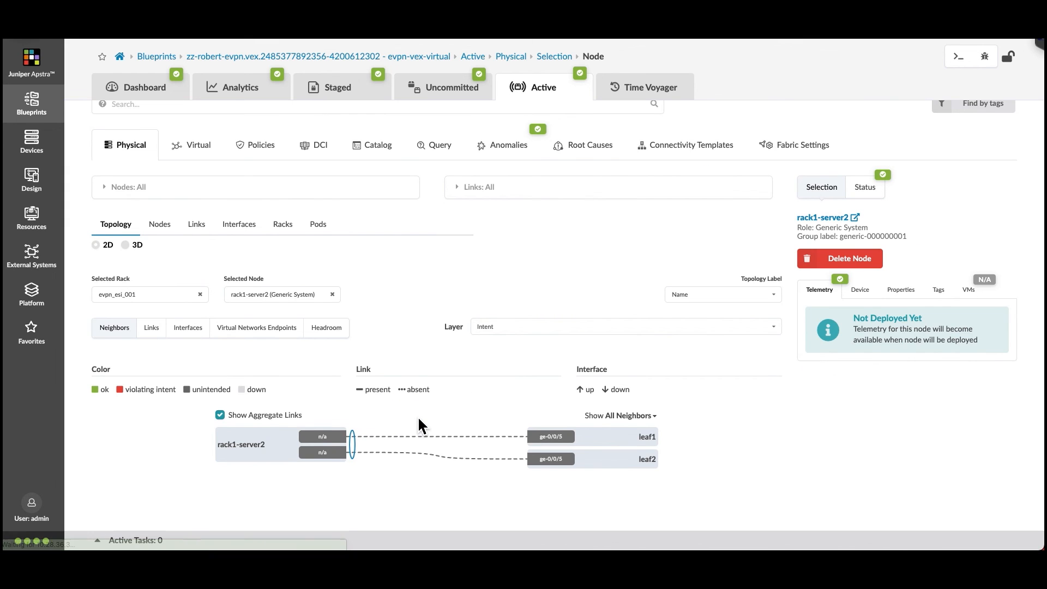
mouse_move(364, 483)
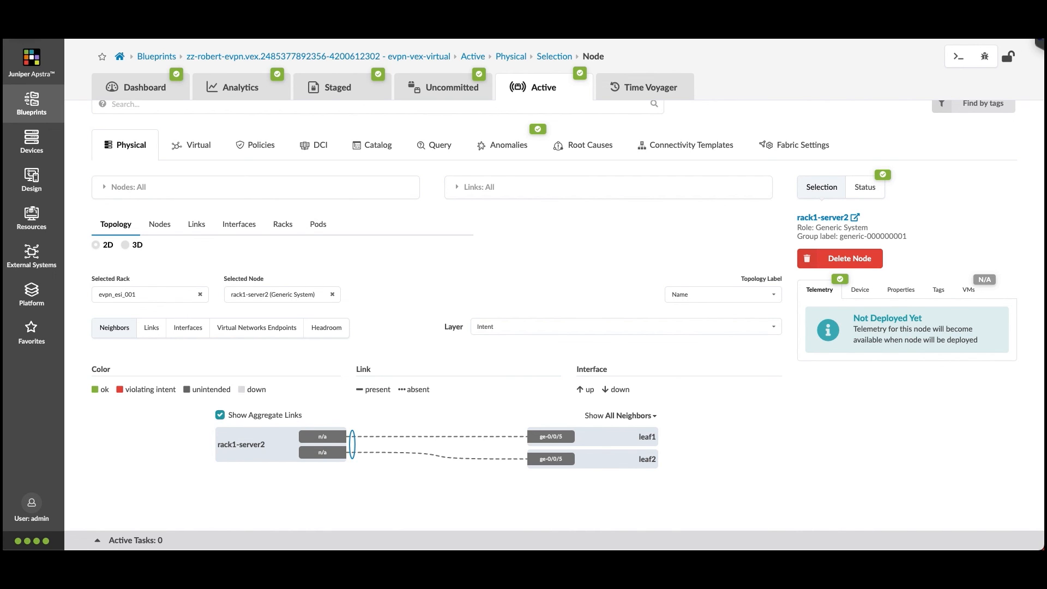
click(864, 187)
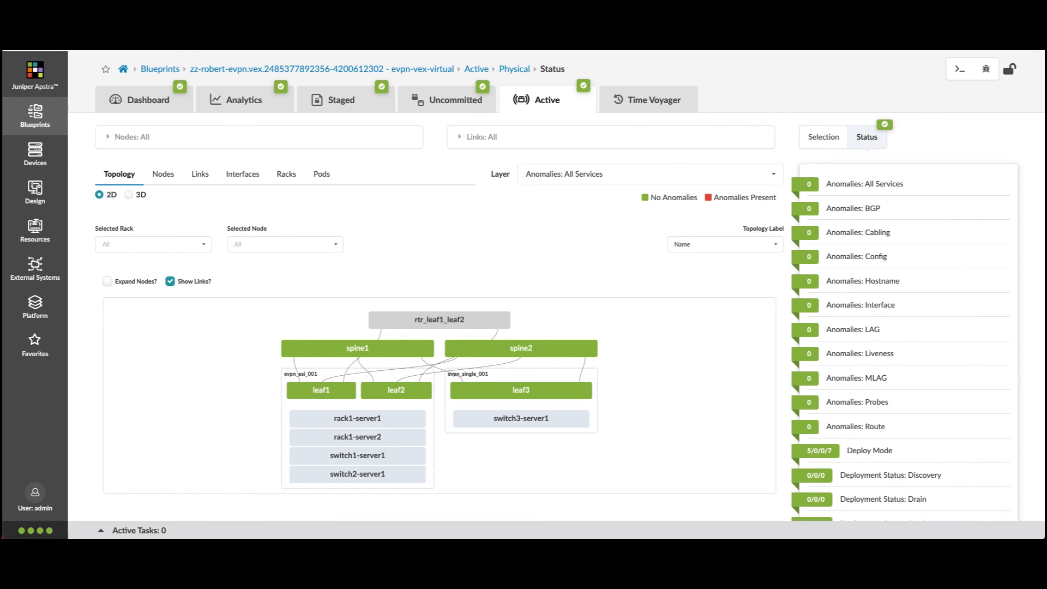